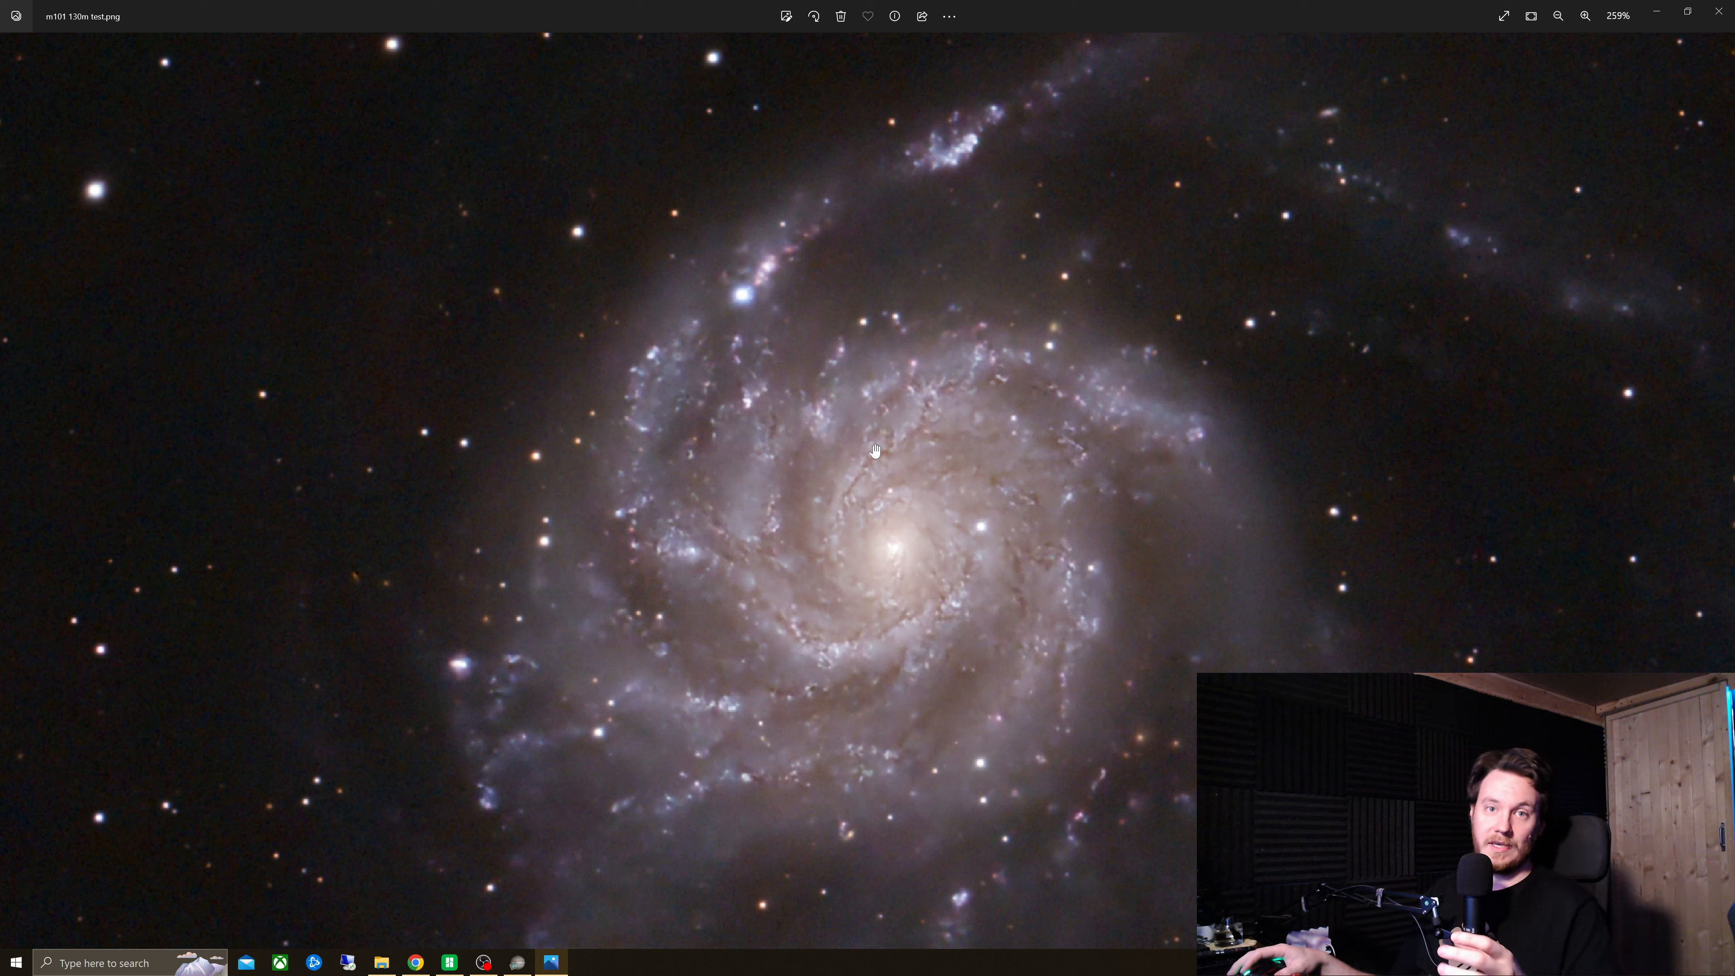
mouse_move(864, 396)
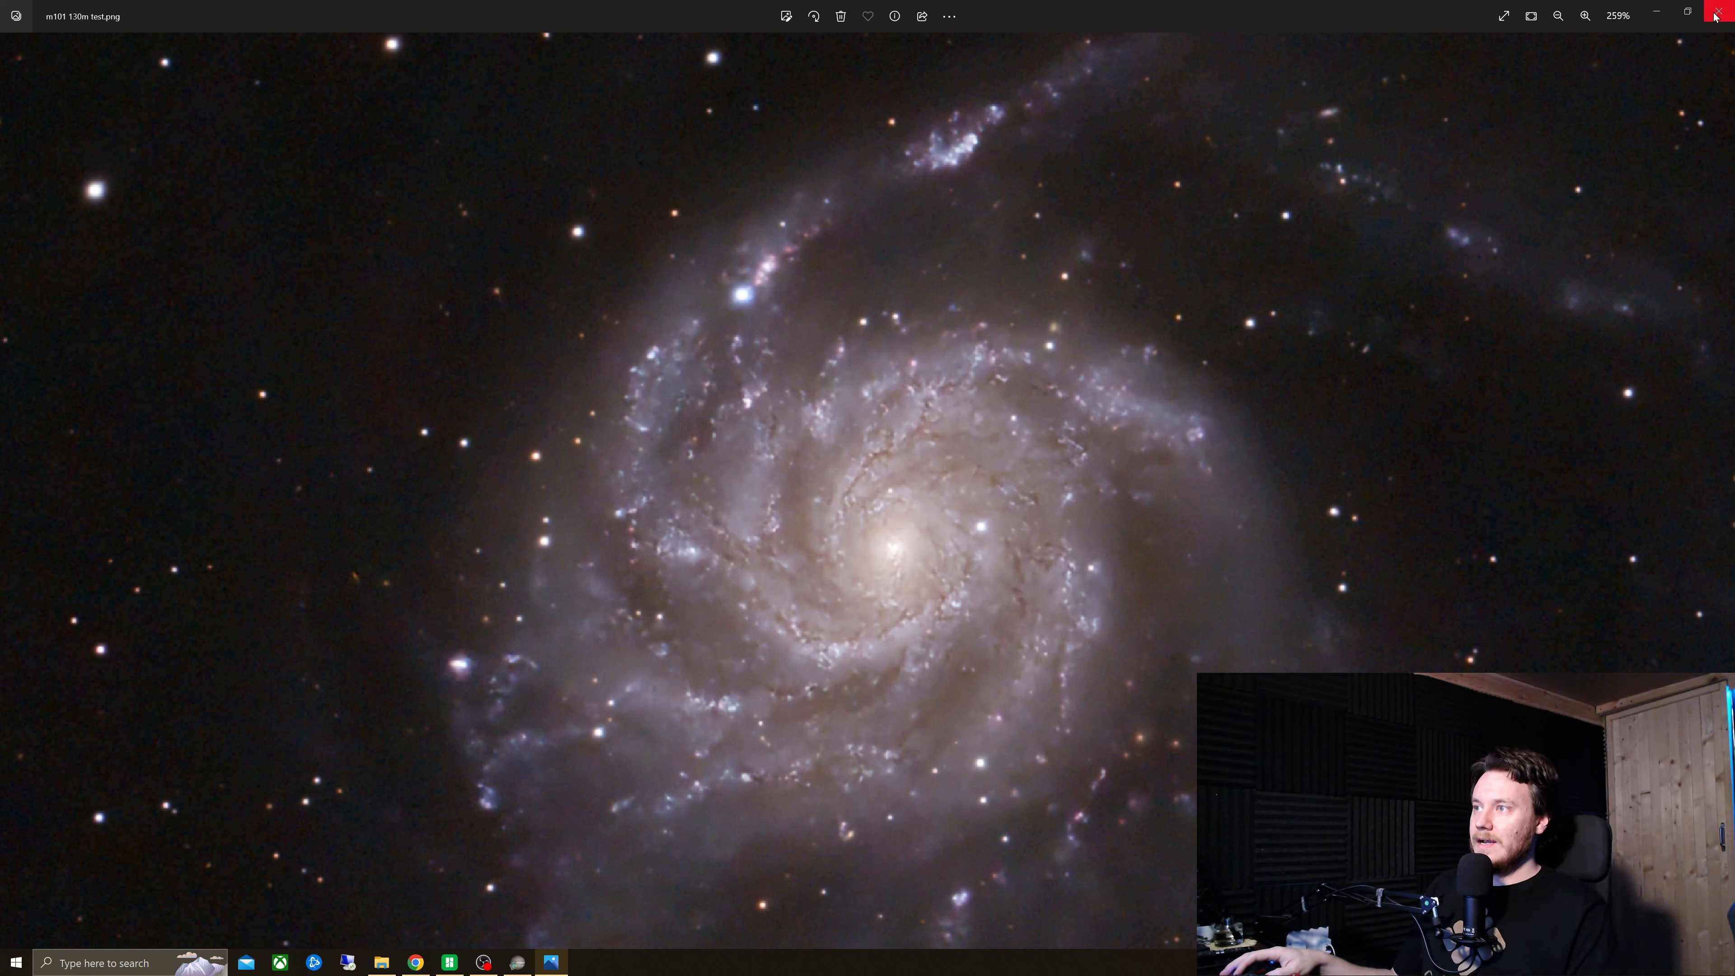
mouse_move(1723, 16)
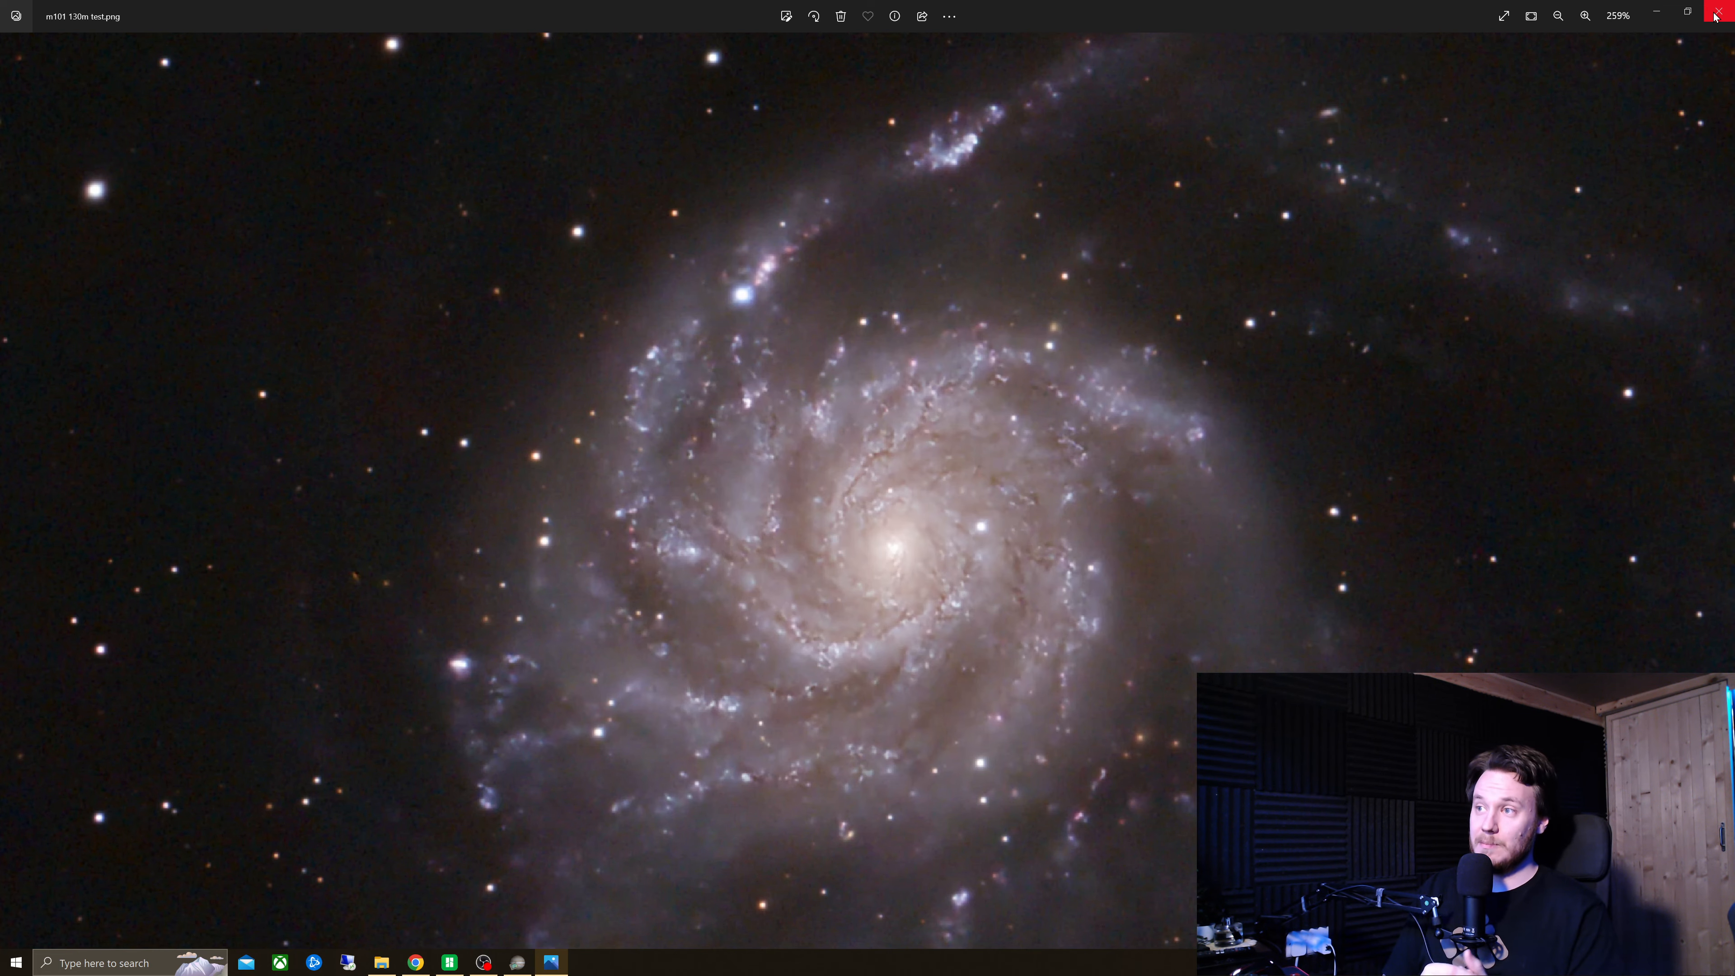
Close the finished M101 galaxy image in Windows Photos.
click(1721, 11)
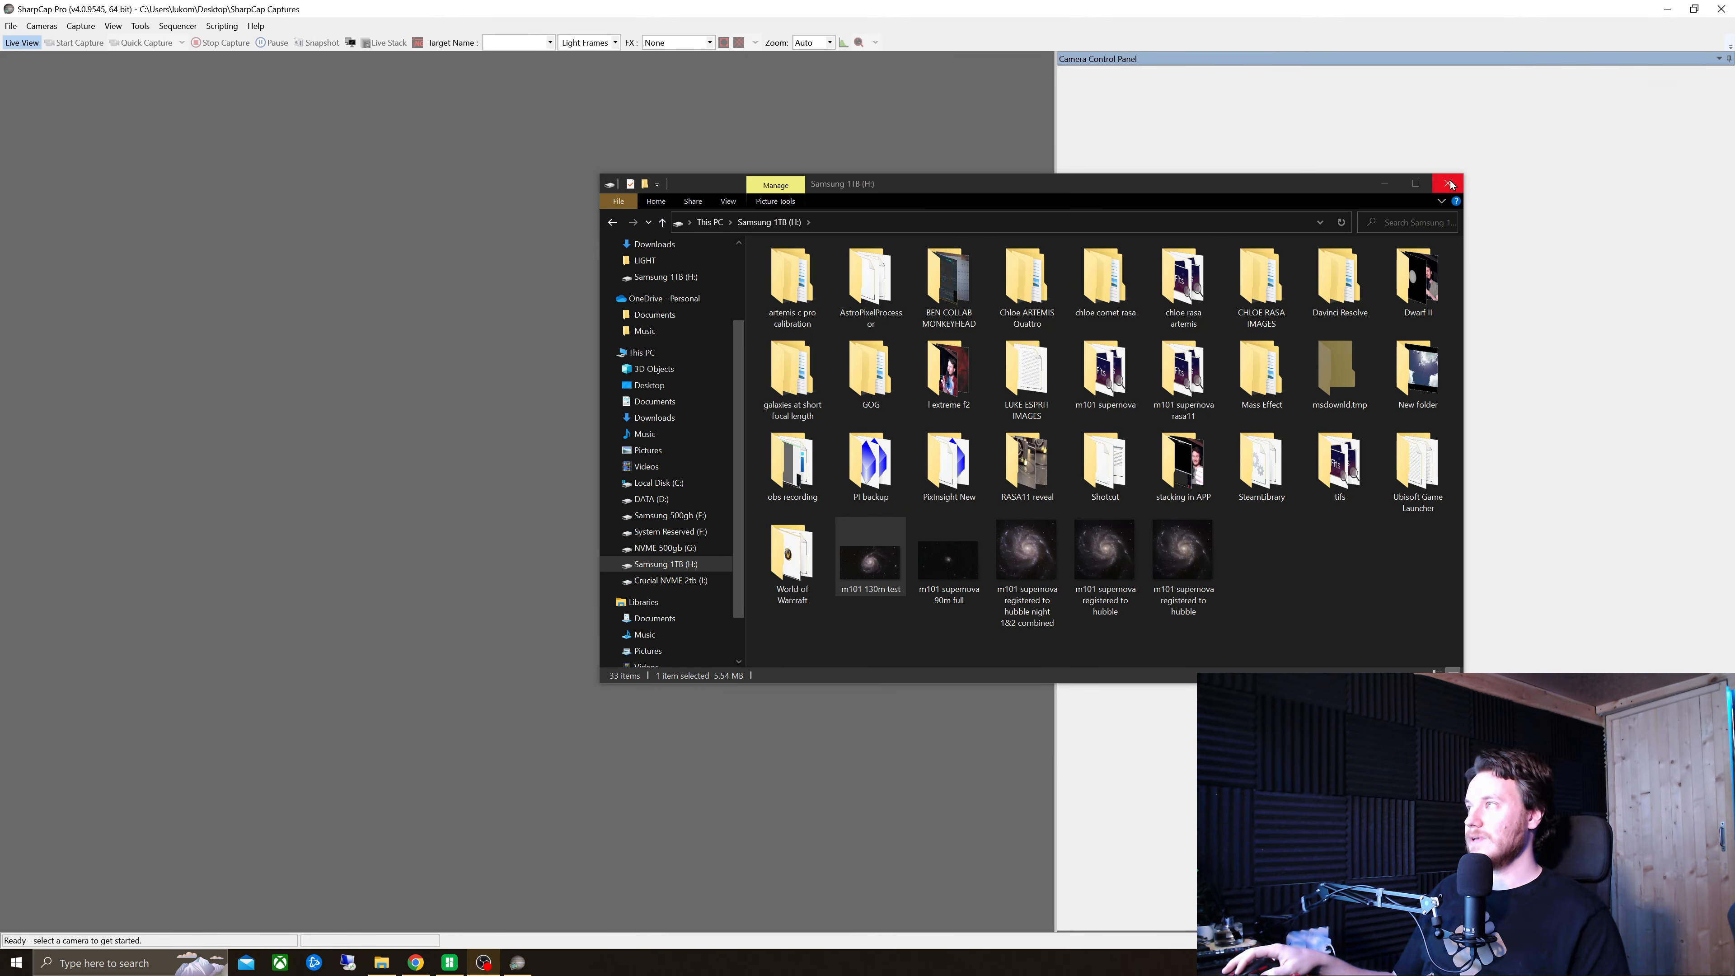
Close the File Explorer window and bring up SharpCap's Cameras menu.
click(1448, 183)
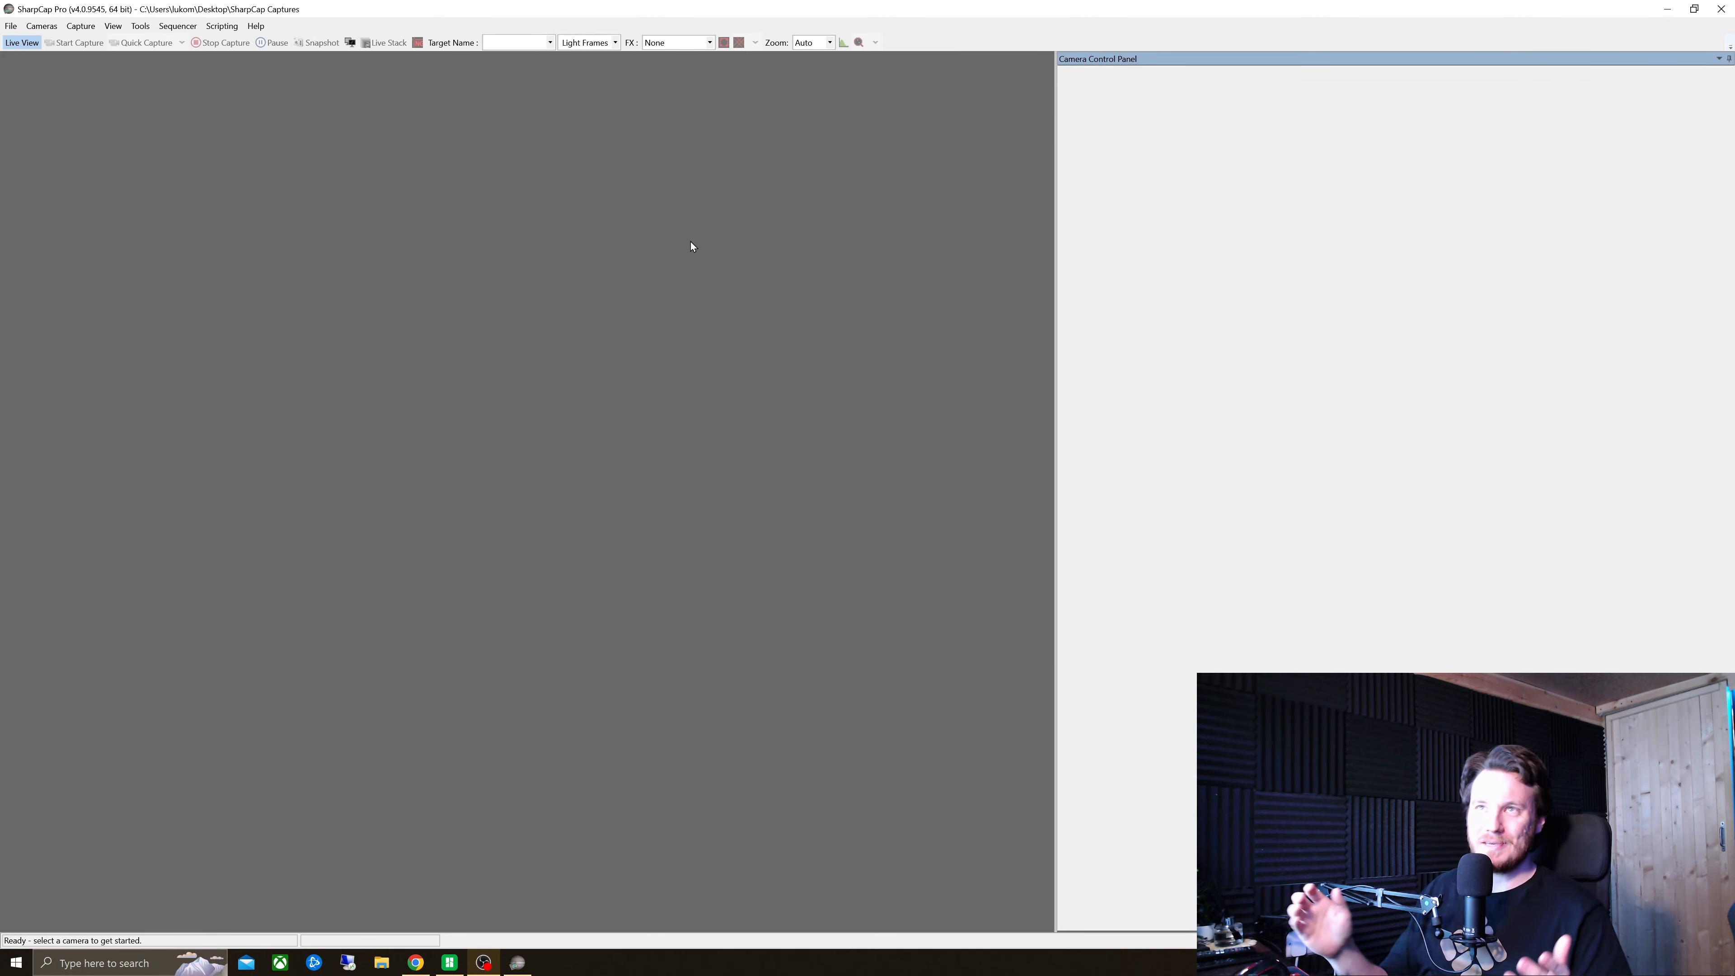
mouse_move(679, 237)
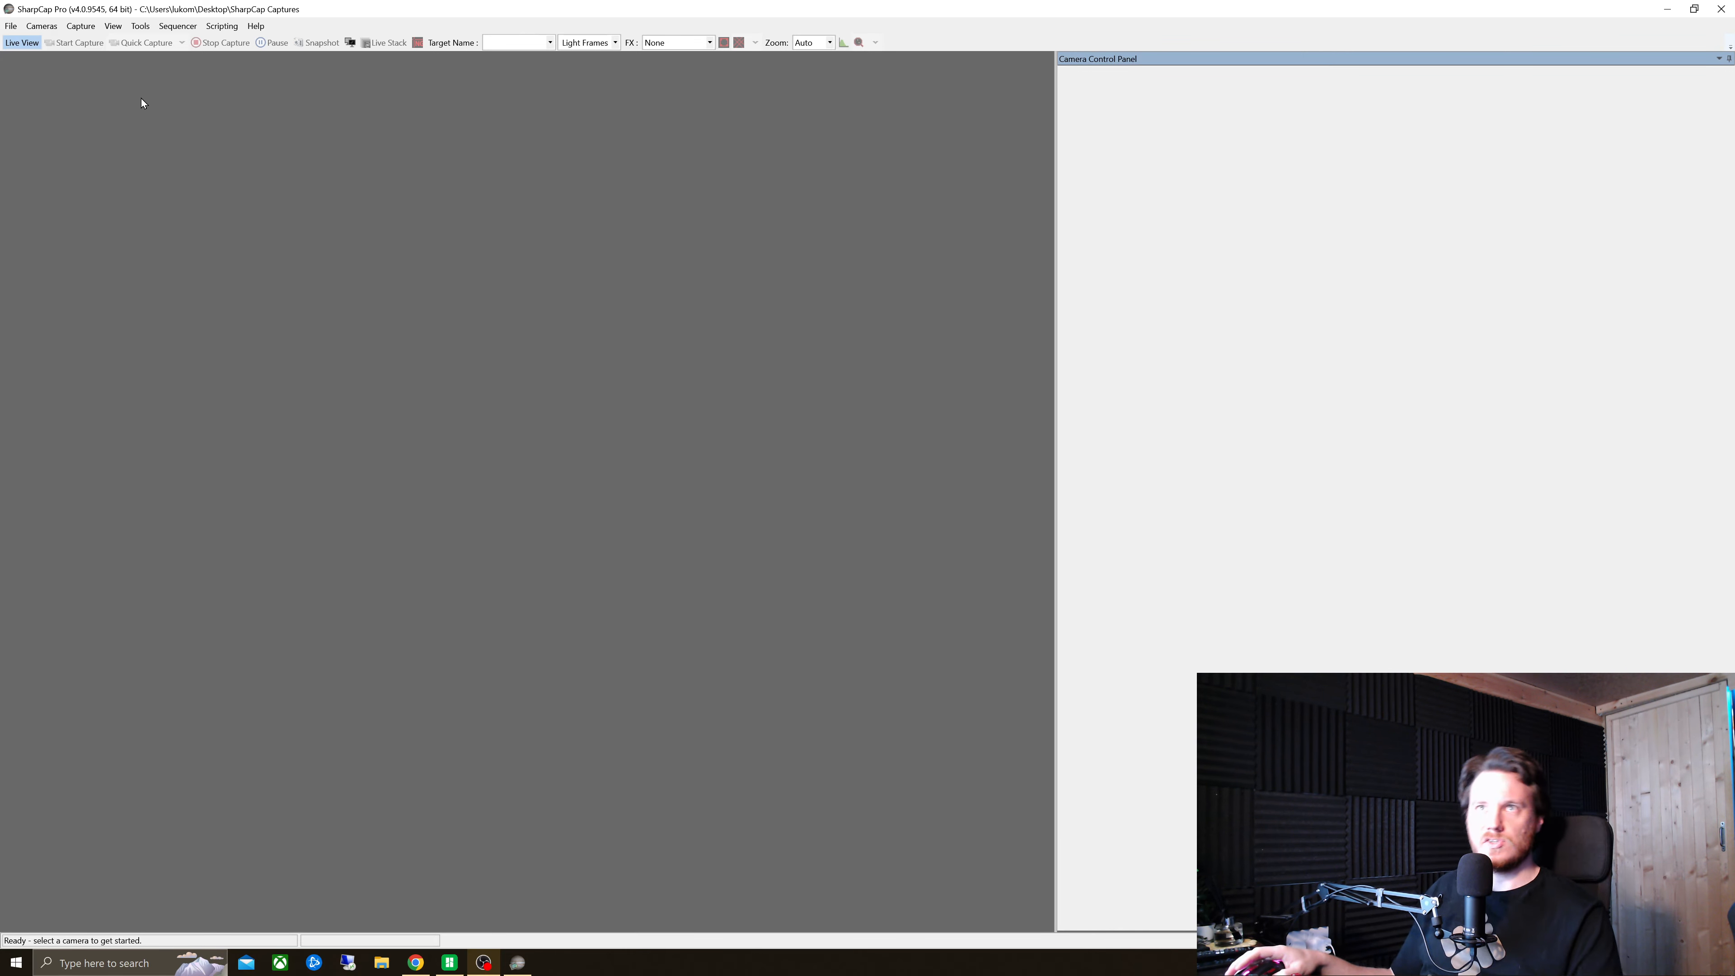
click(41, 25)
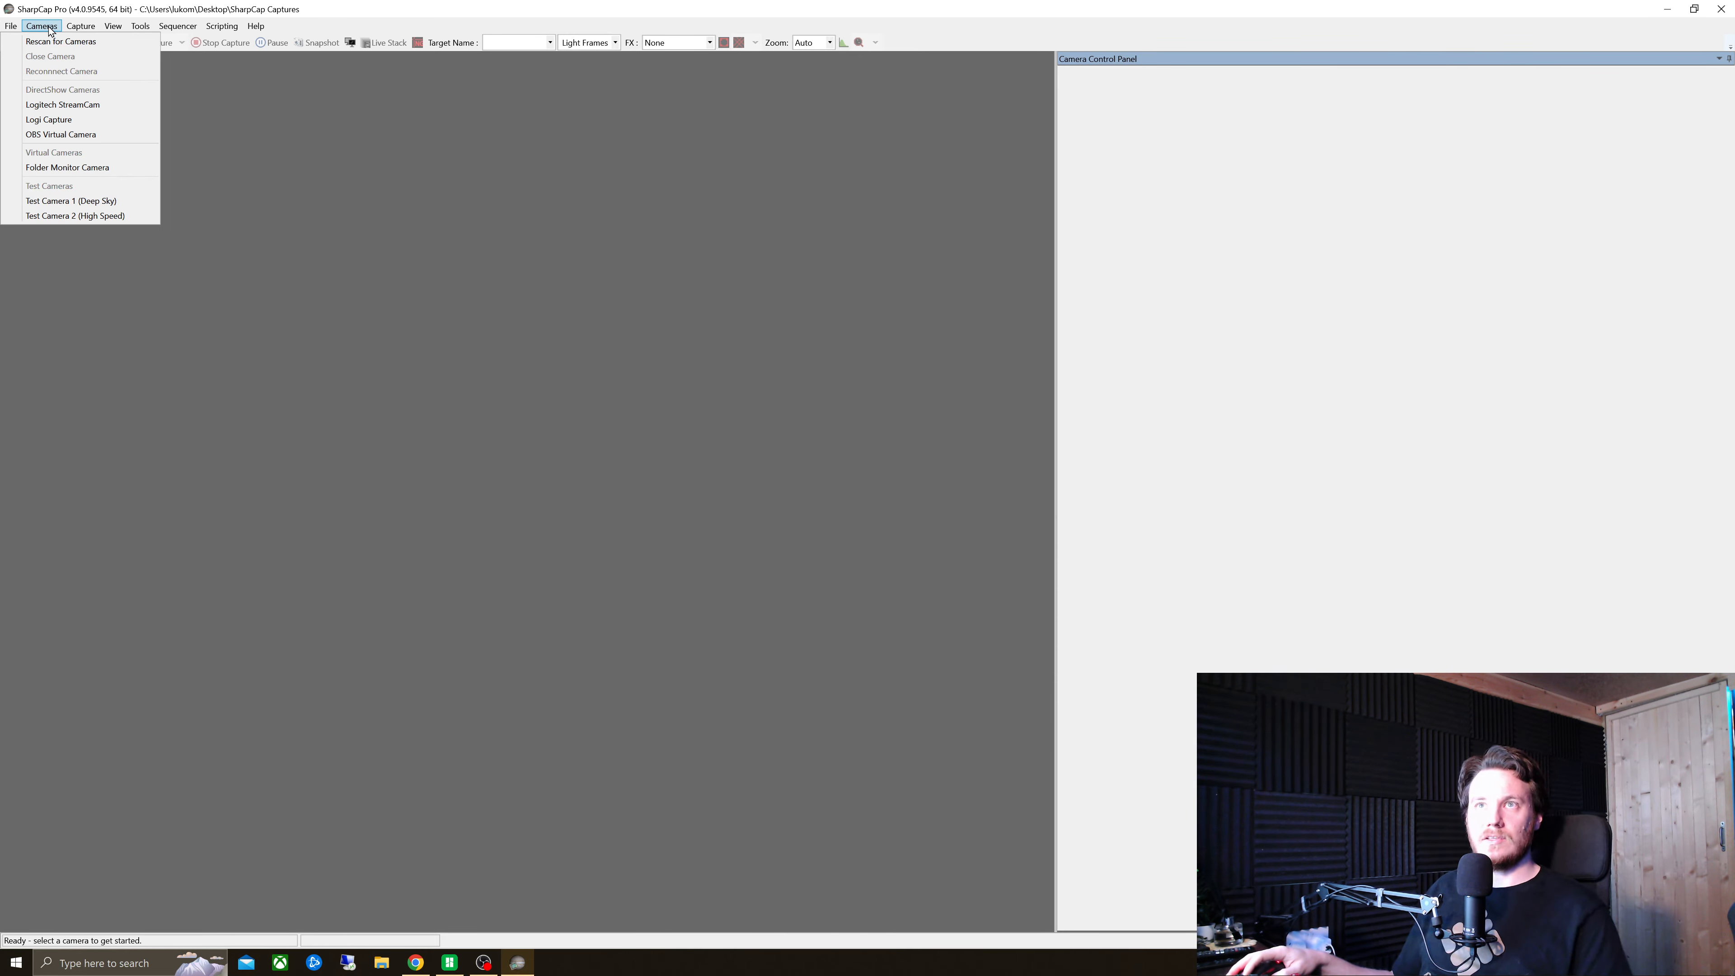
mouse_move(66, 167)
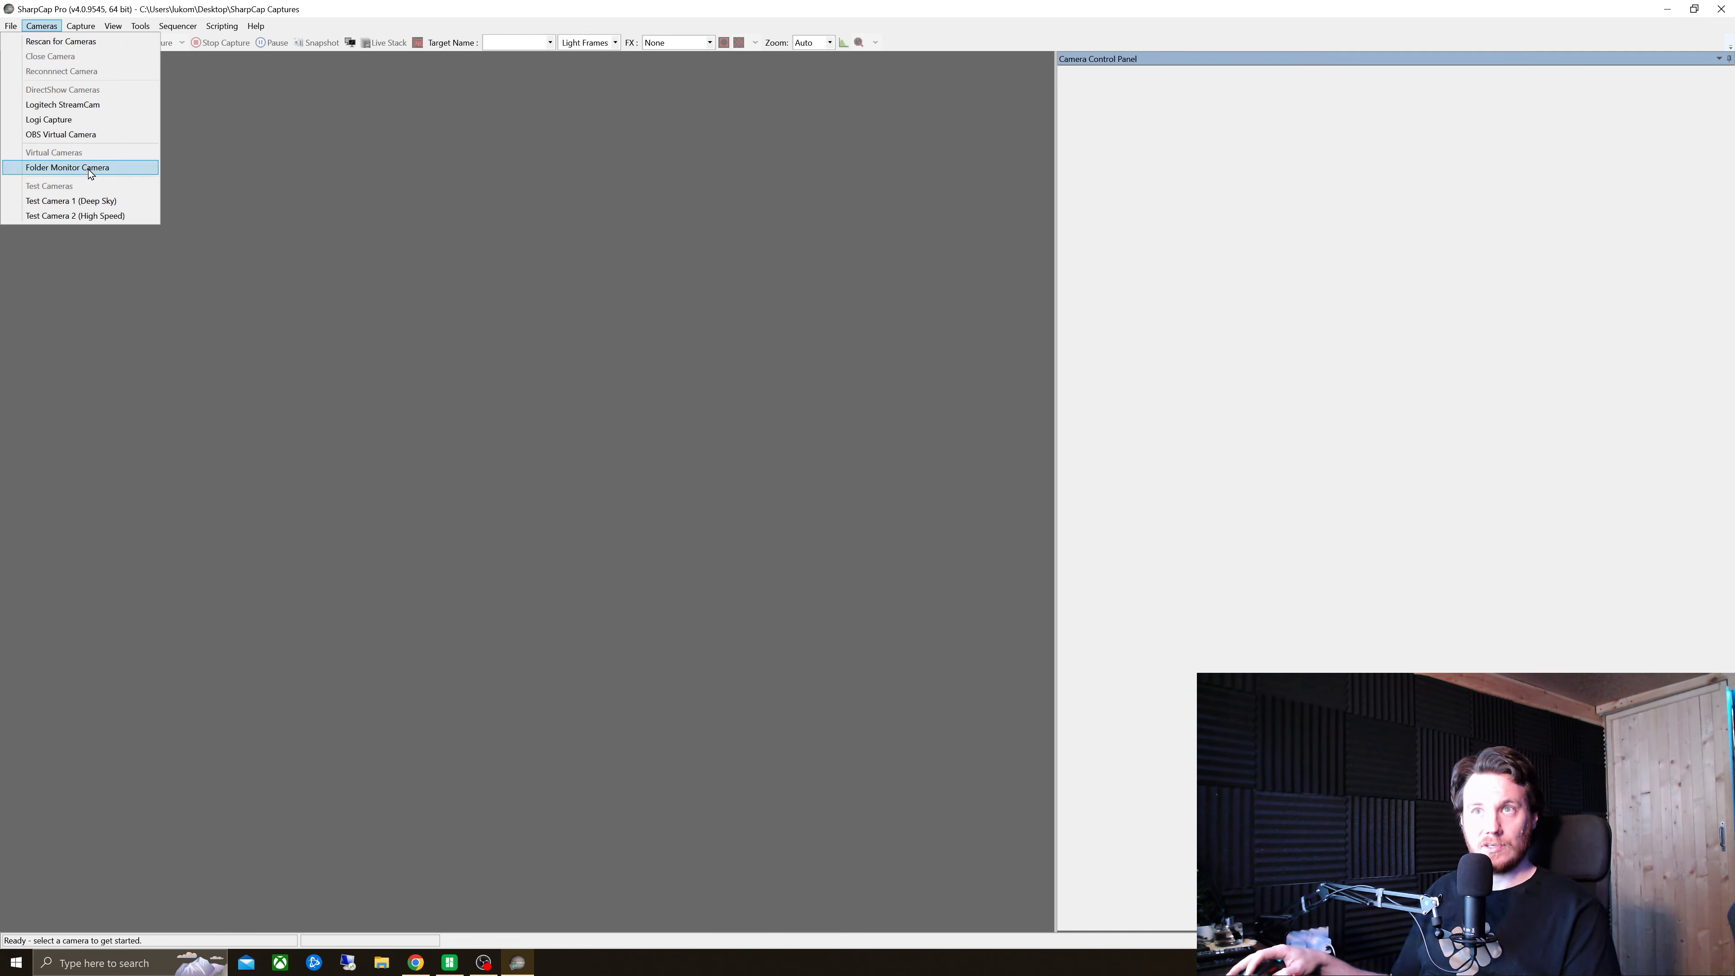
Select Folder Monitor Camera and point it at all images in m101 supernova rasa11 > 2023-05-21 > LIGHT.
click(68, 167)
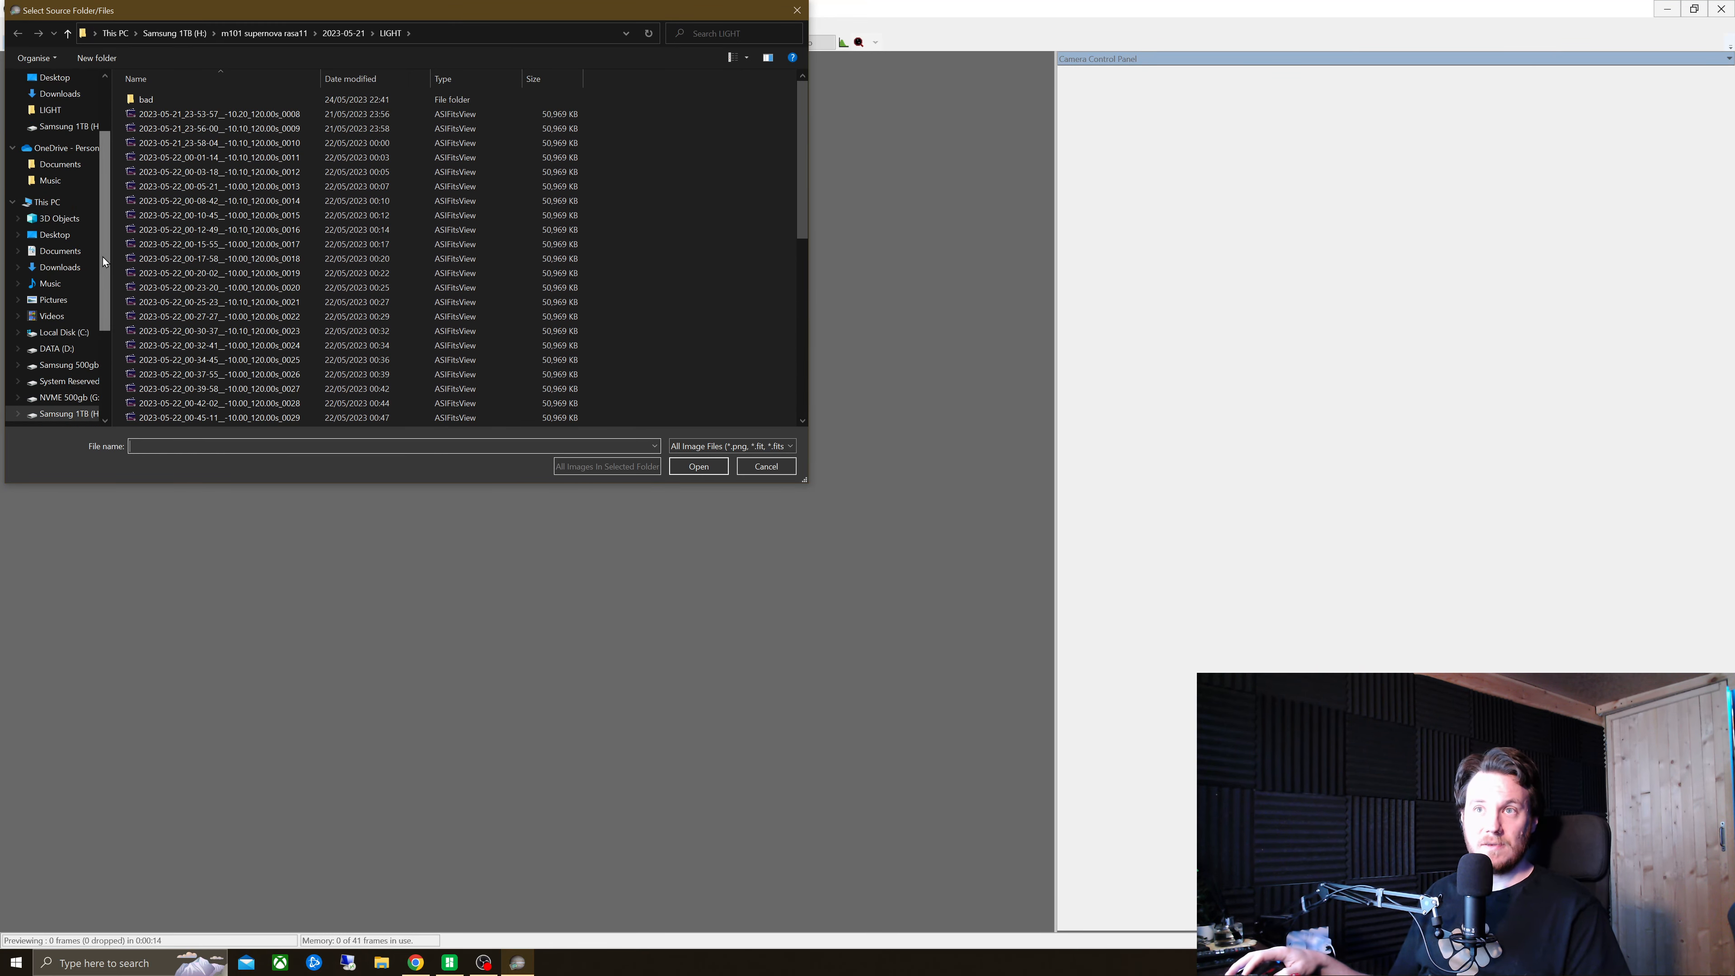
scroll(down, 3)
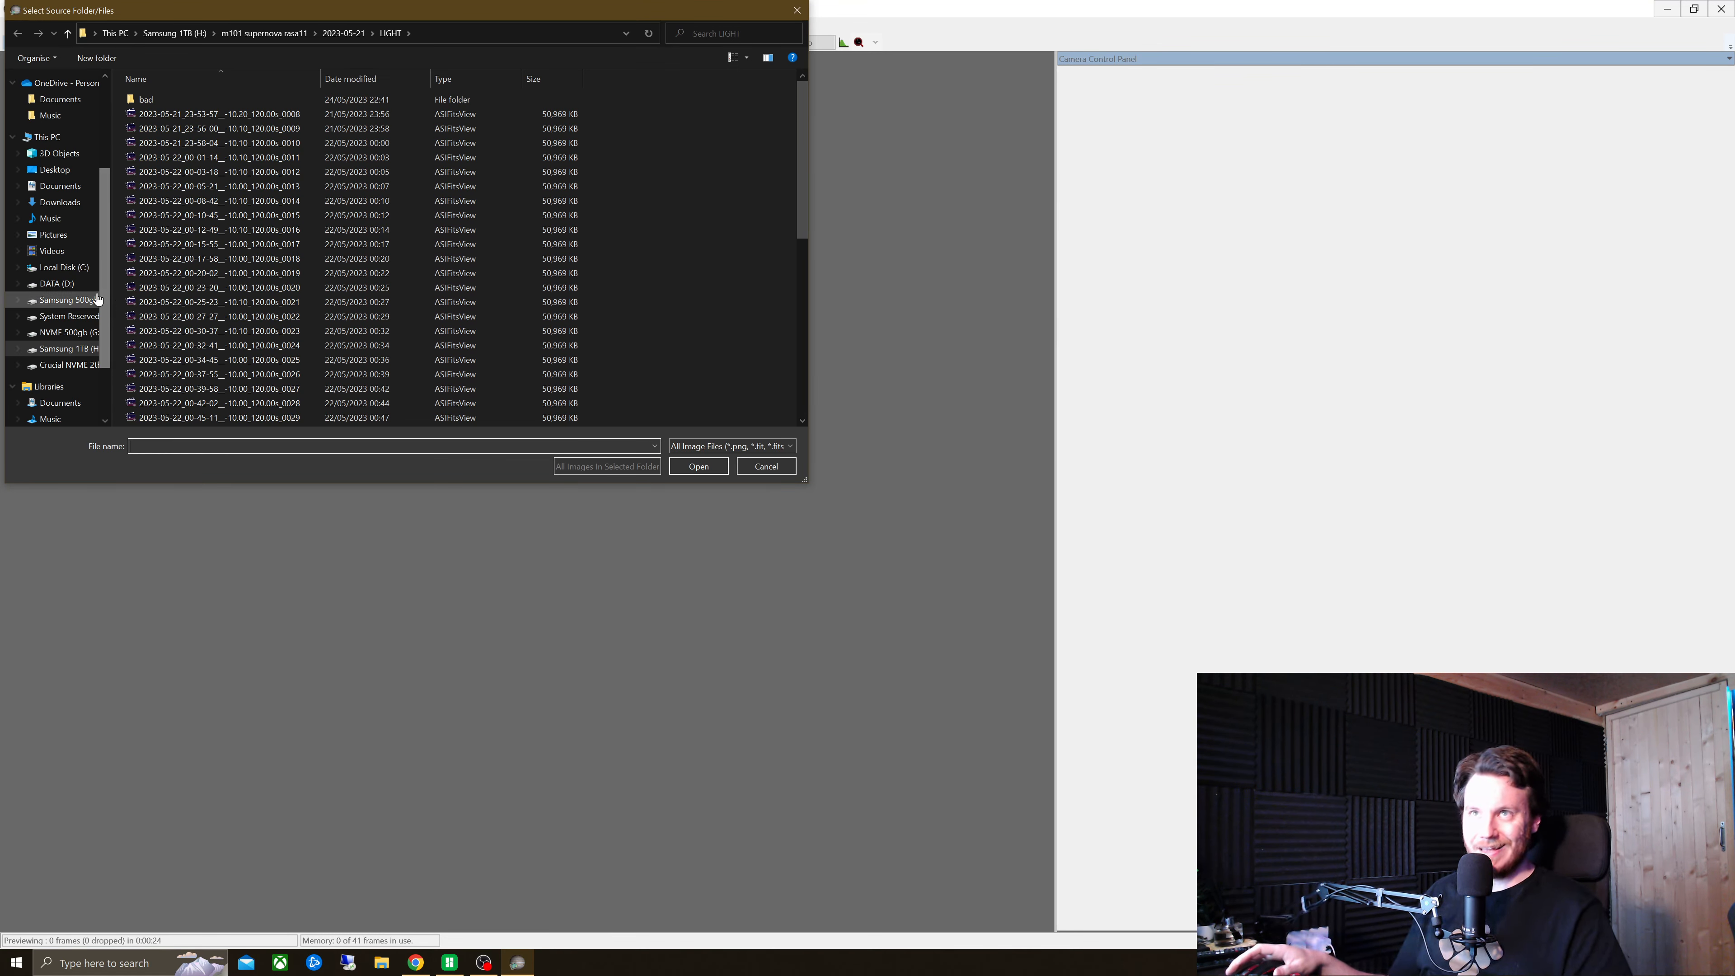
click(66, 34)
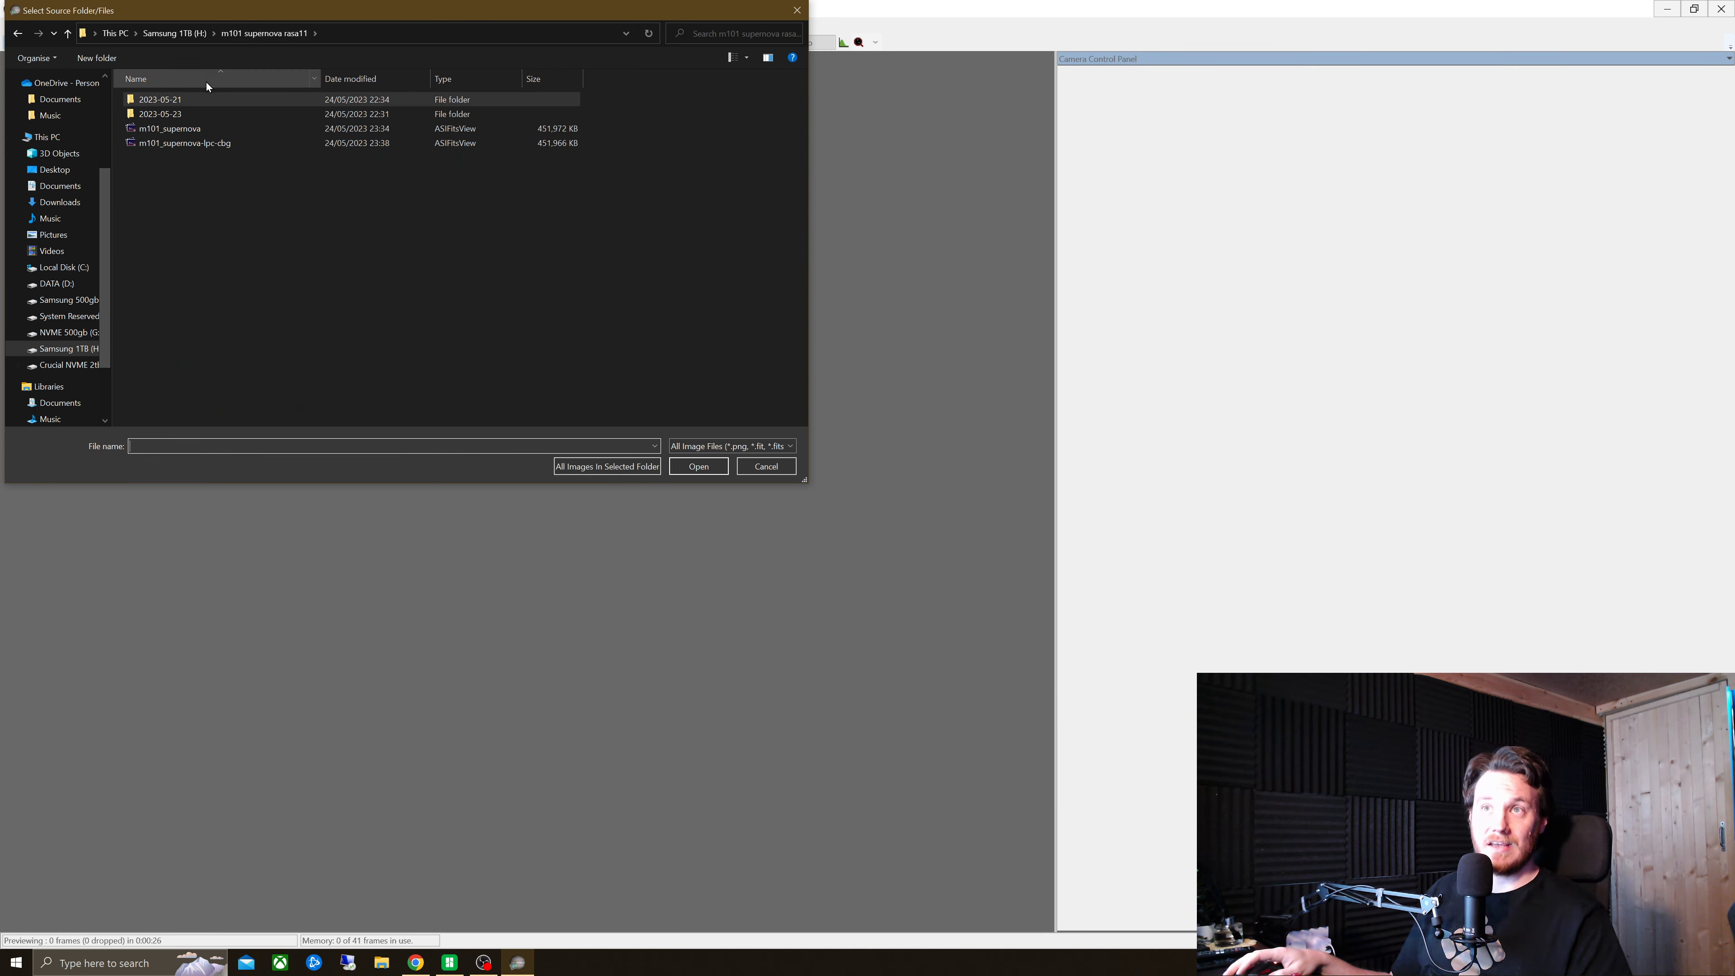
click(161, 99)
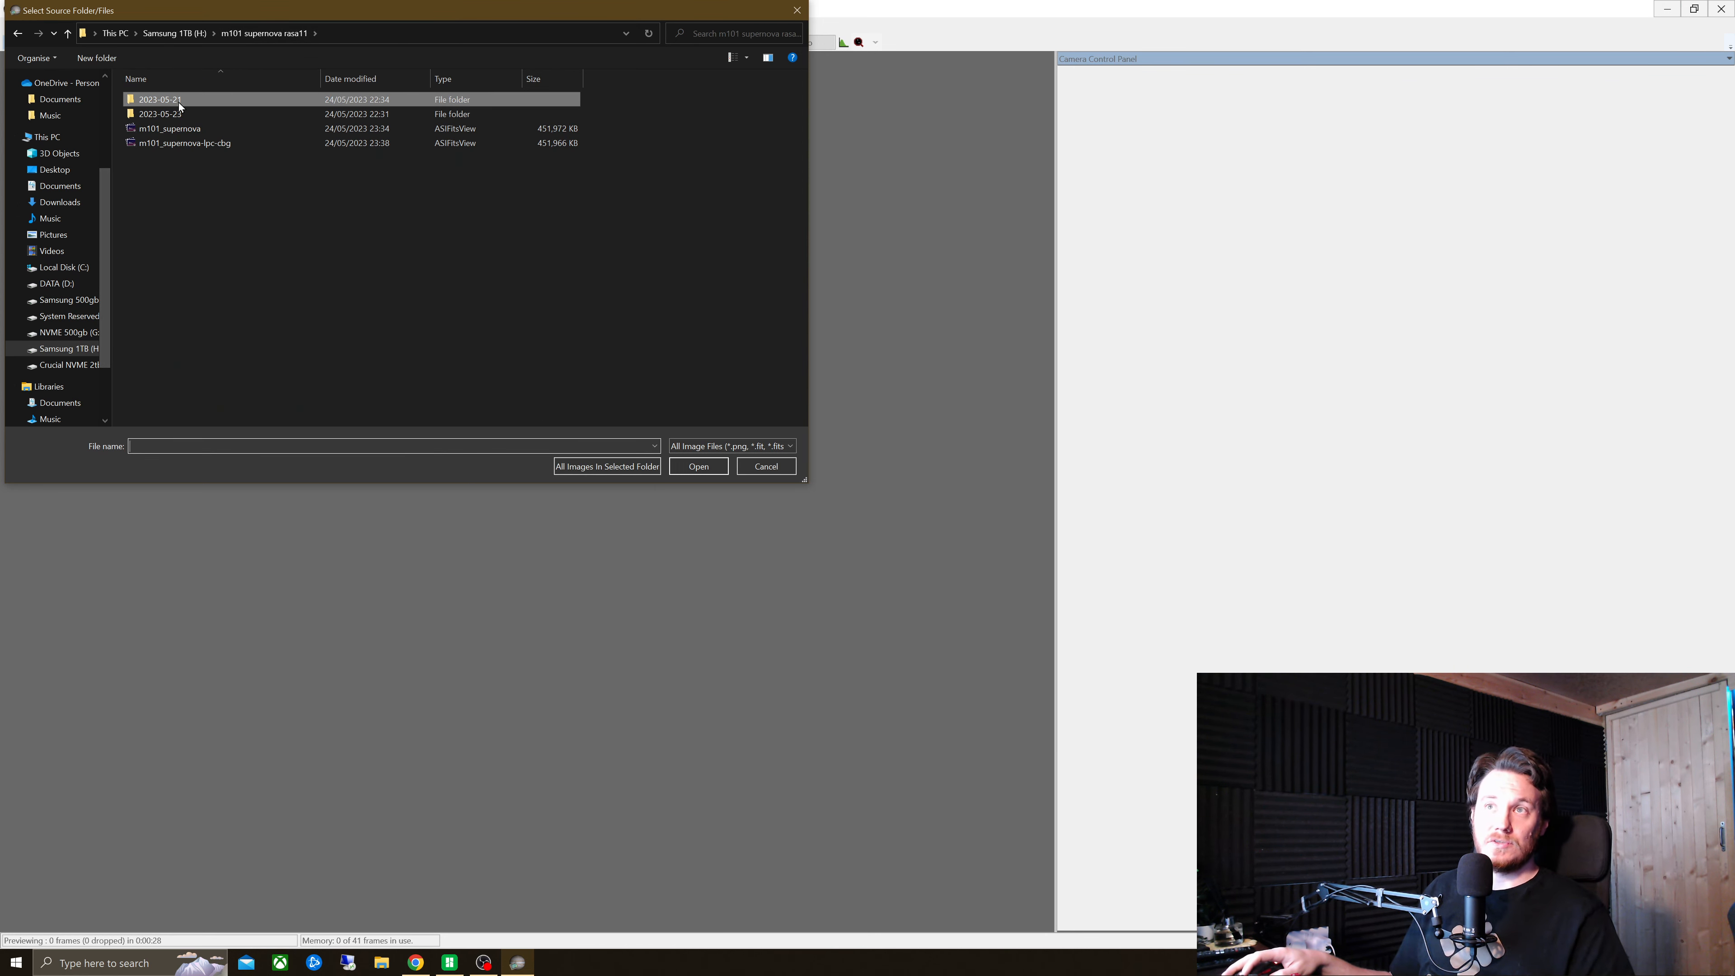
double_click(159, 99)
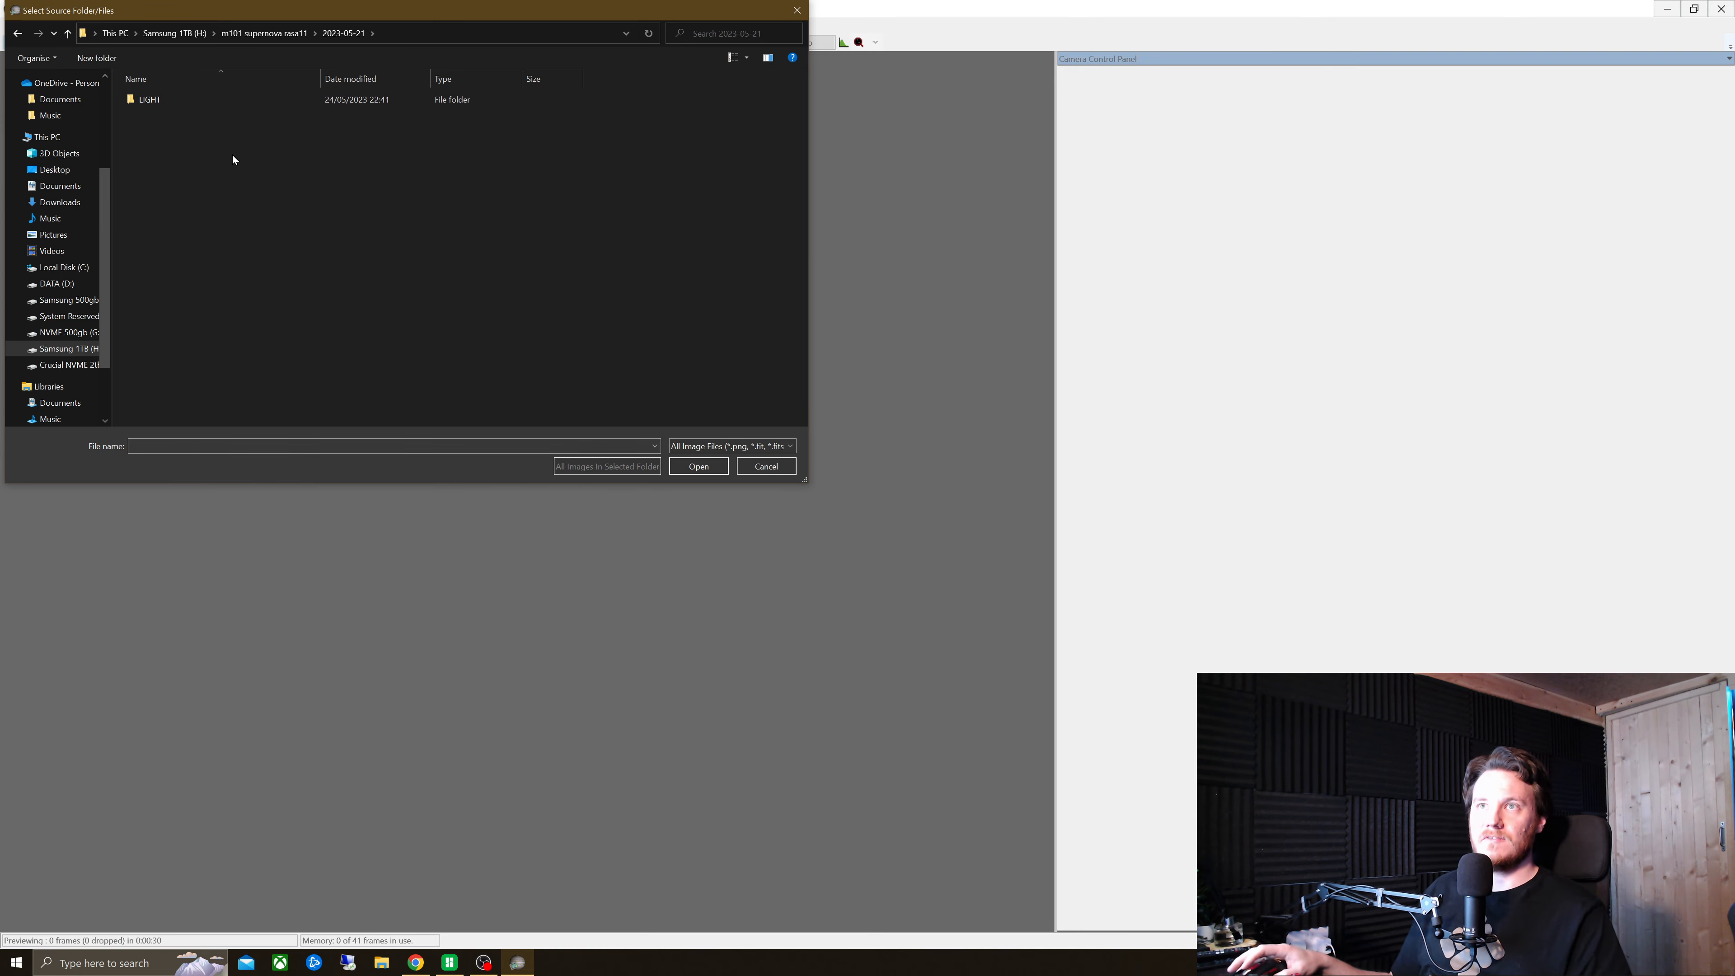
double_click(149, 99)
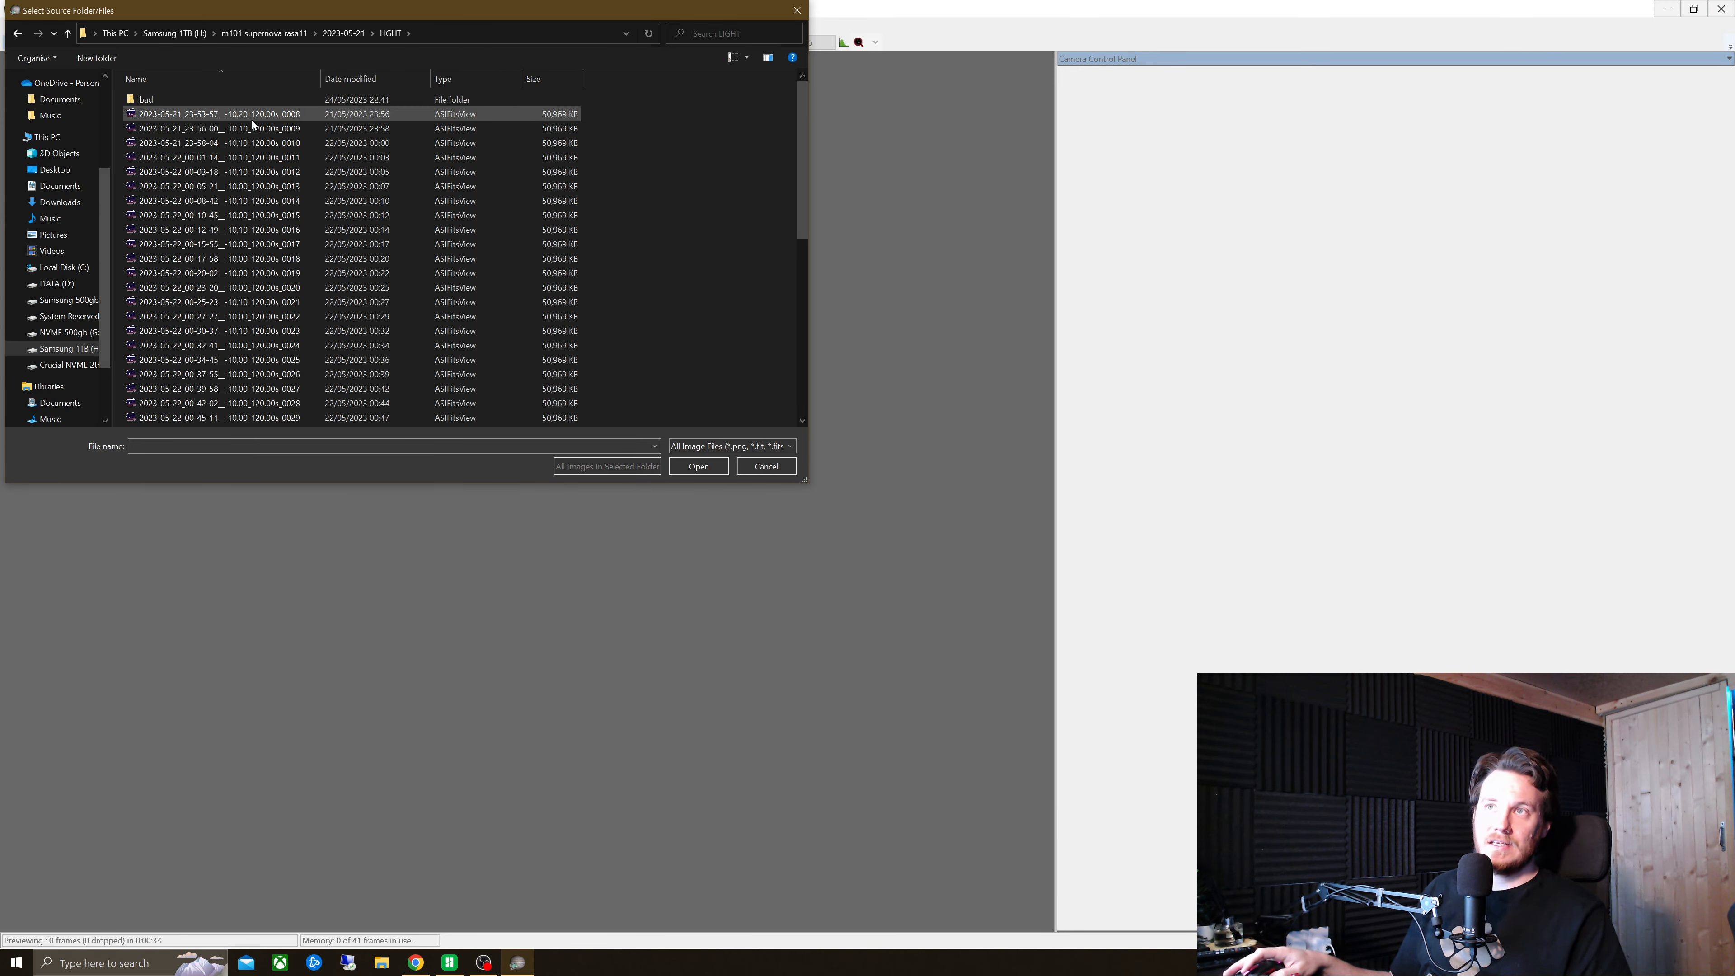
click(217, 114)
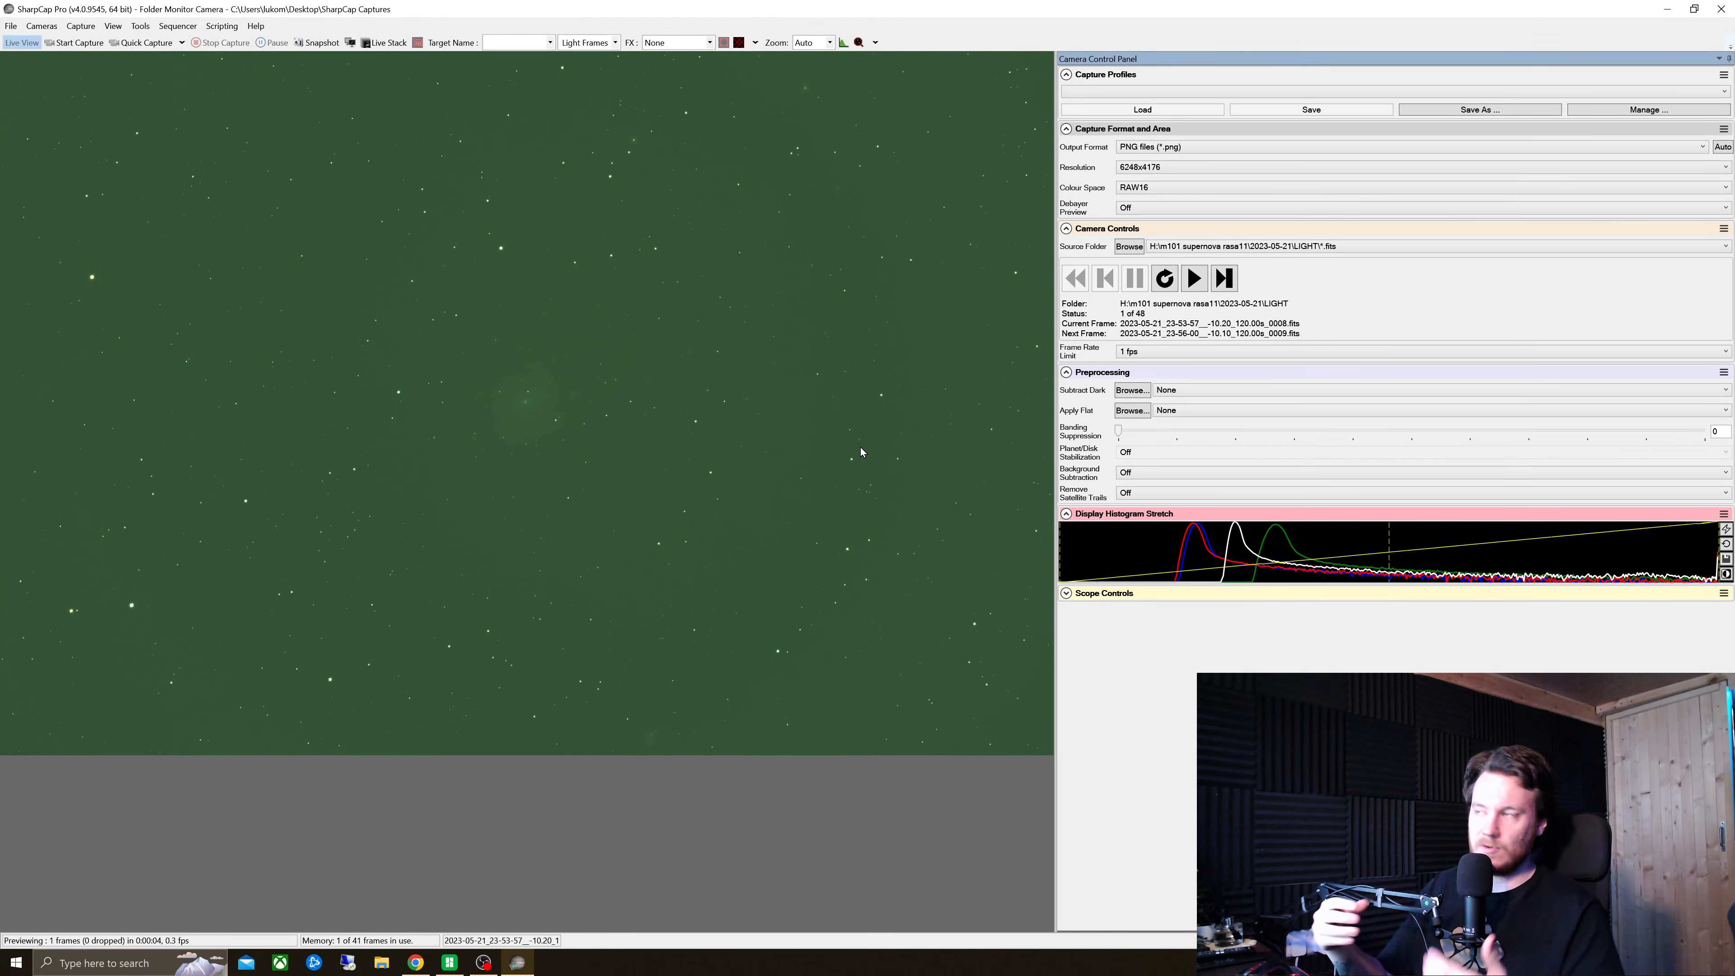
mouse_move(808, 340)
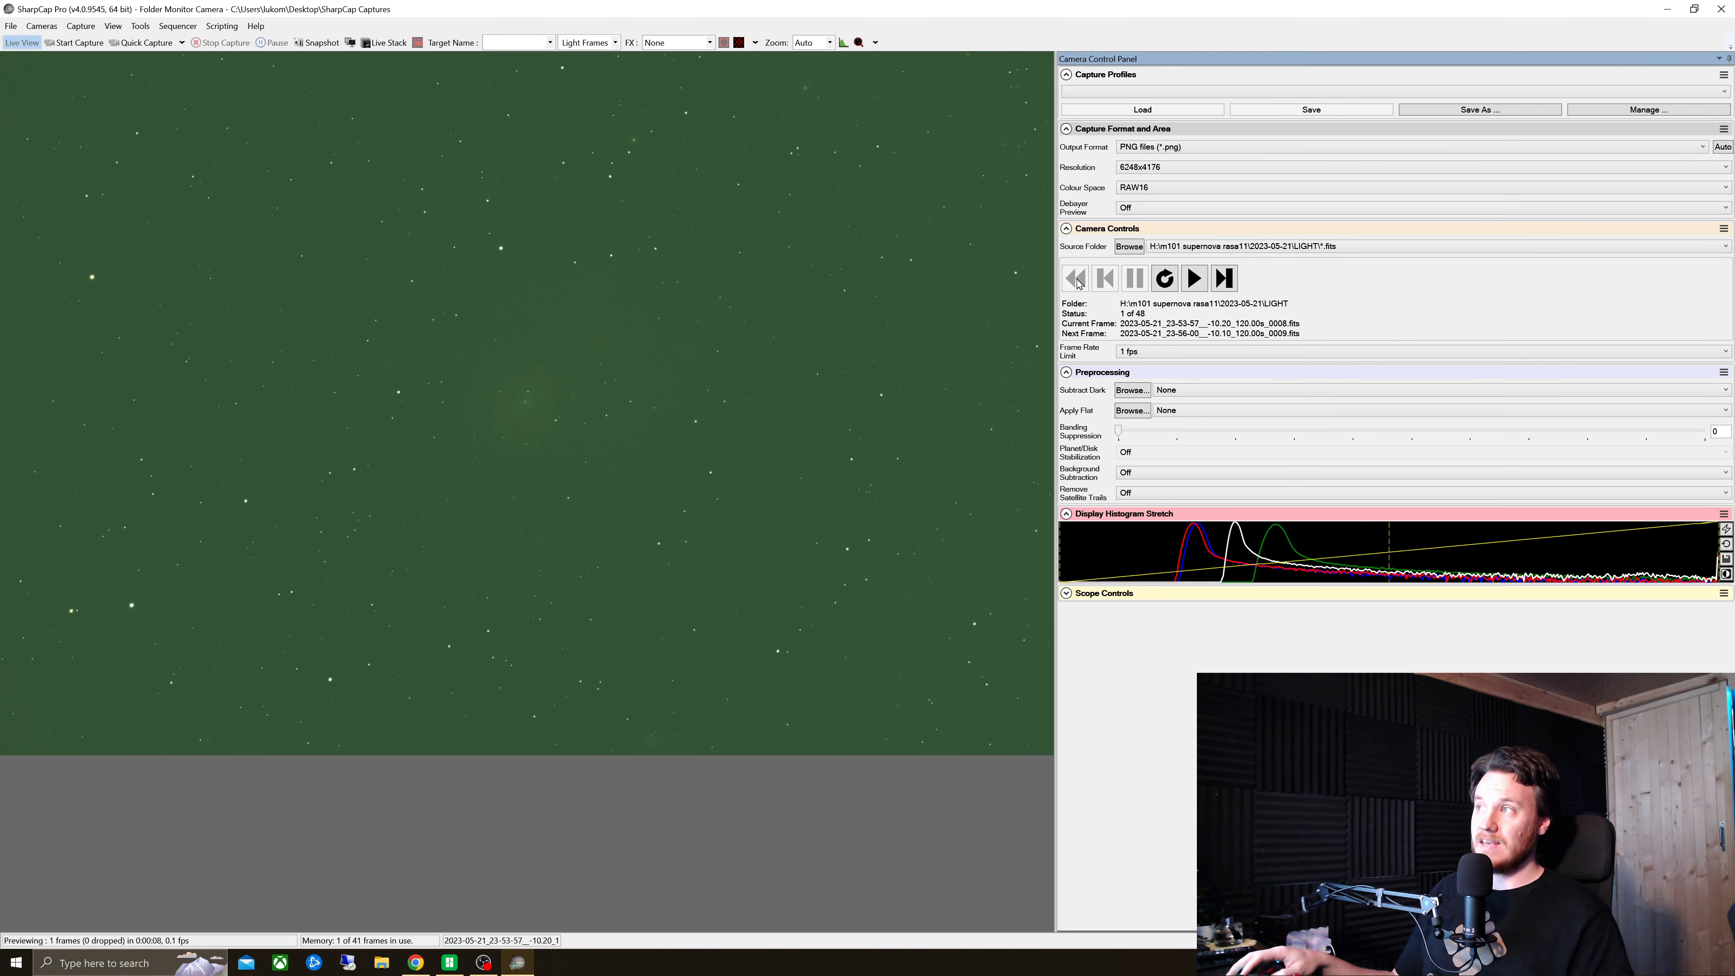
mouse_move(1194, 277)
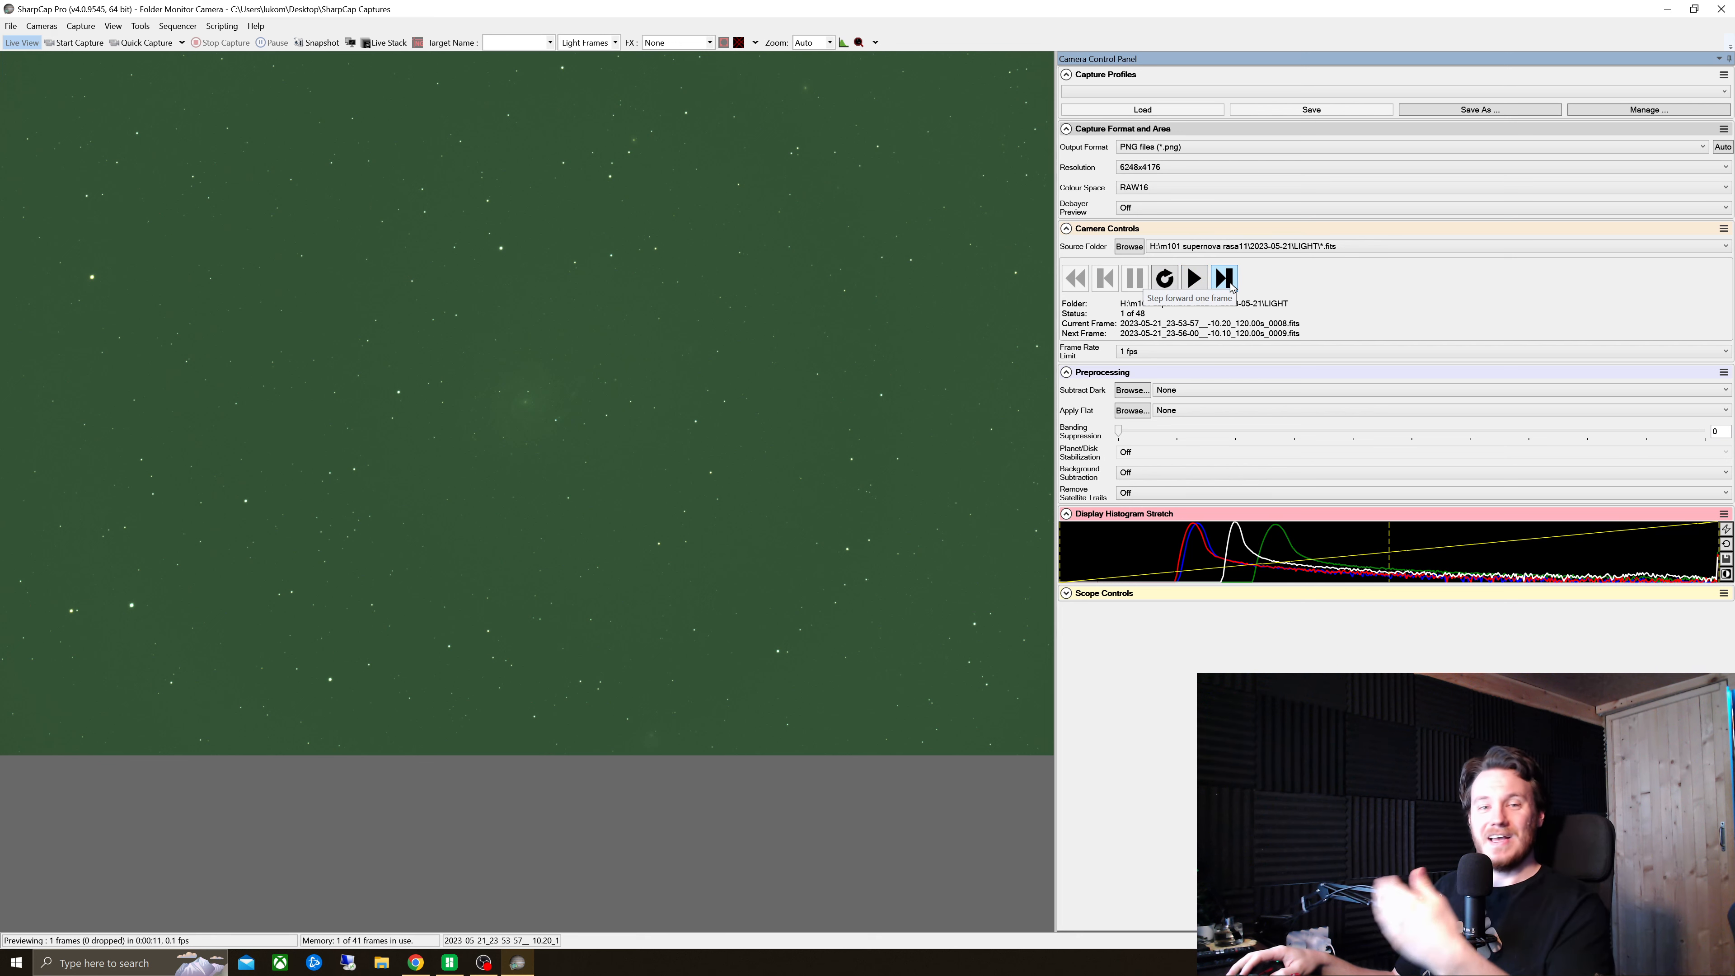
mouse_move(1054, 285)
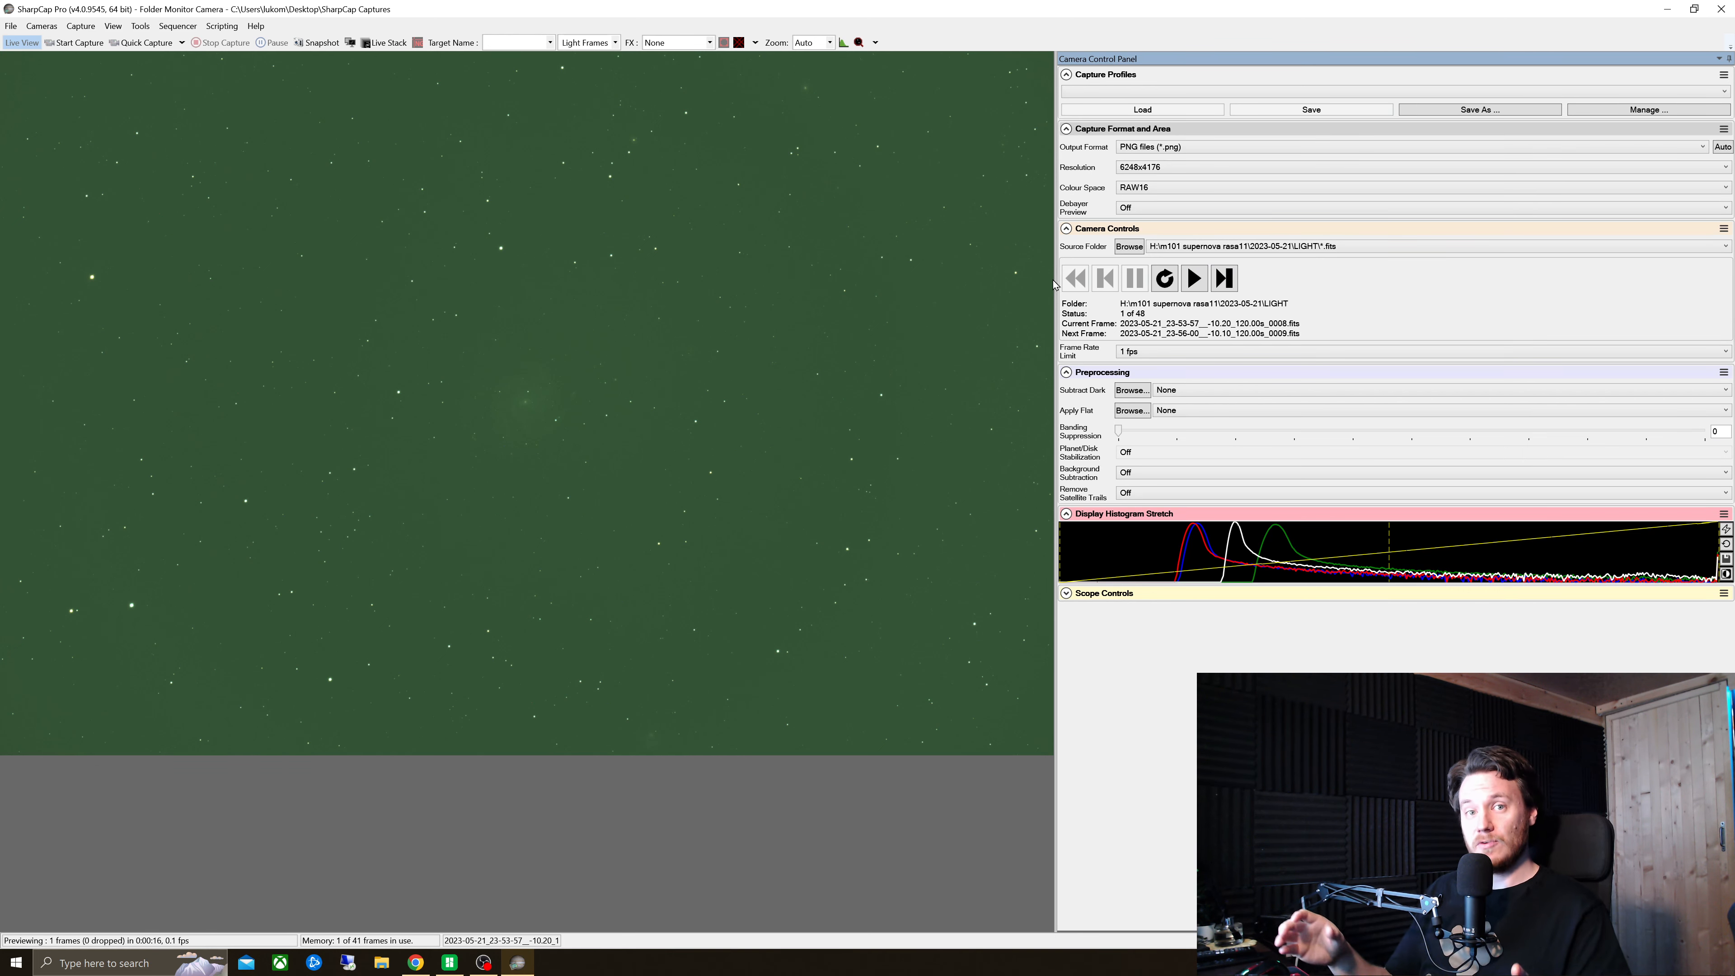
Start Live Stack with Align Frames and Brightness Filter enabled.
click(384, 43)
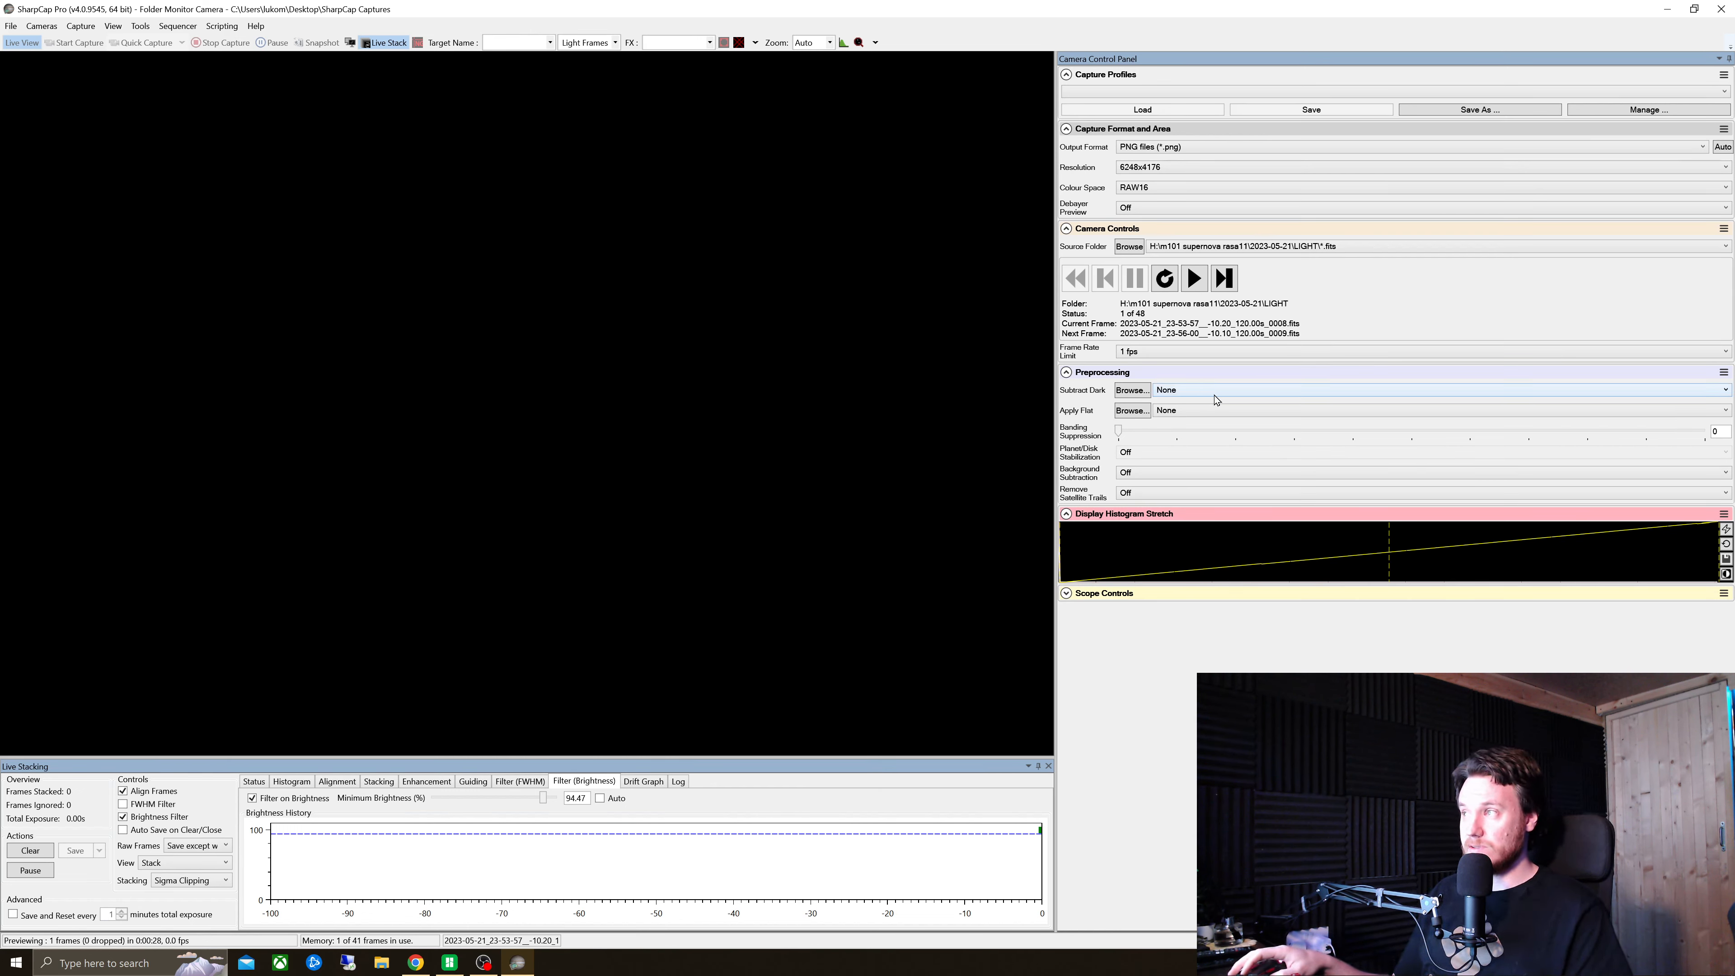
mouse_move(1213, 400)
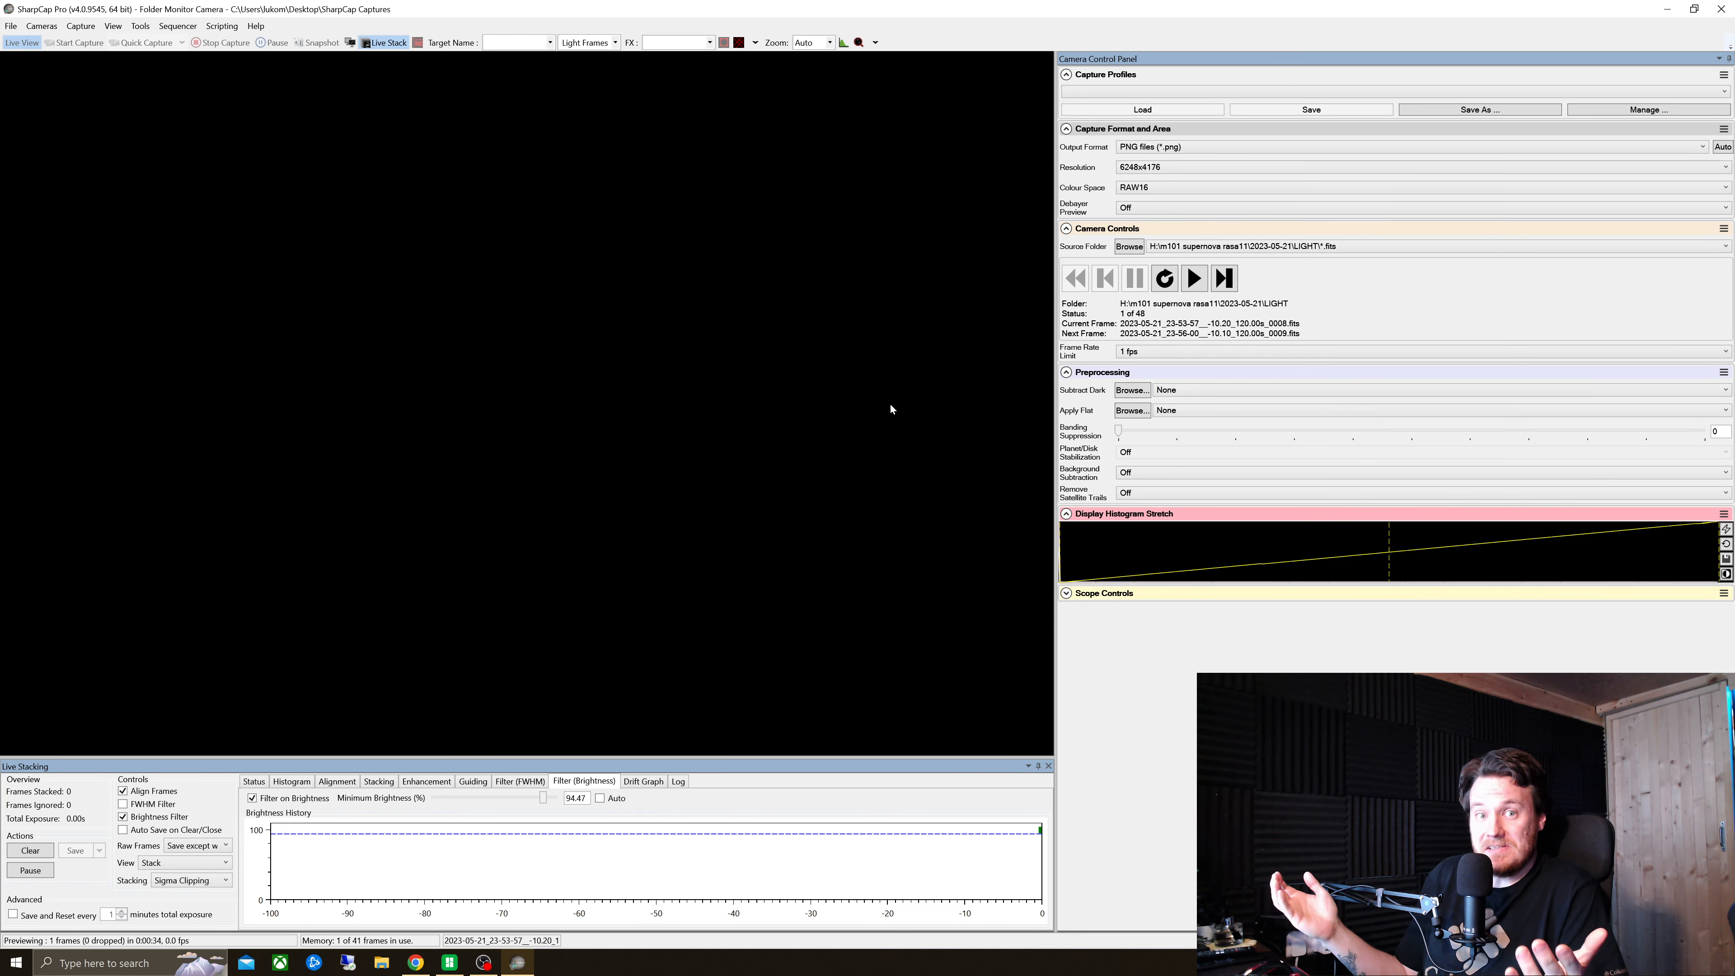
mouse_move(681, 409)
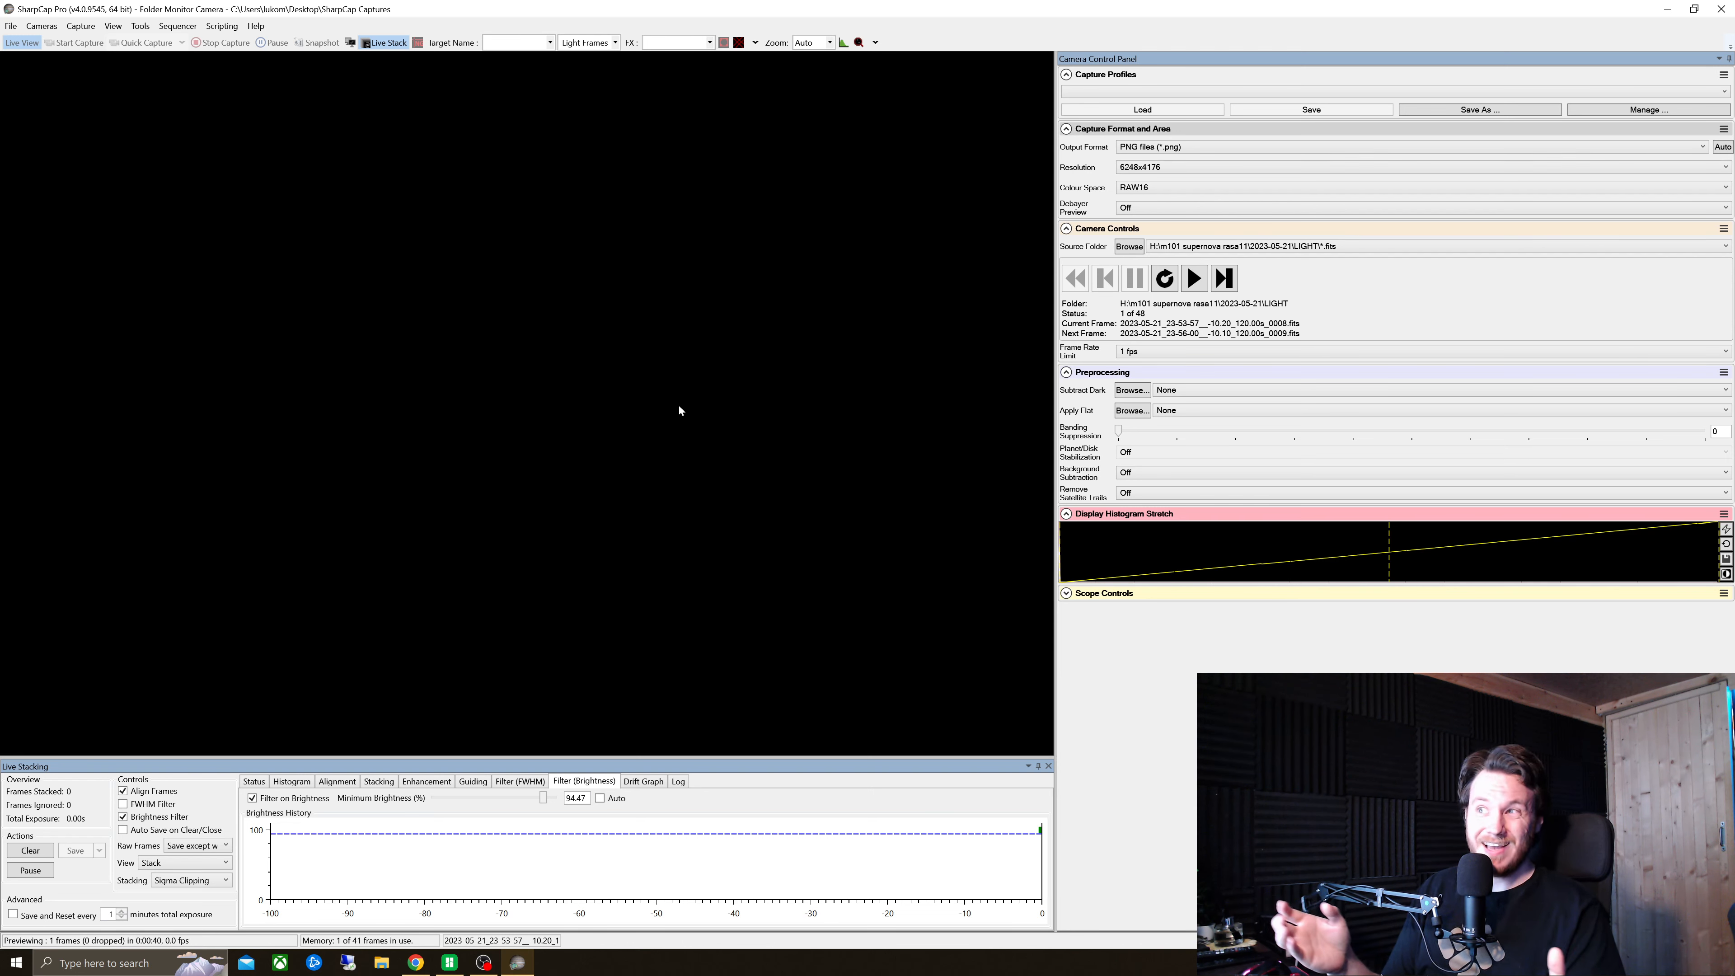
mouse_move(450, 684)
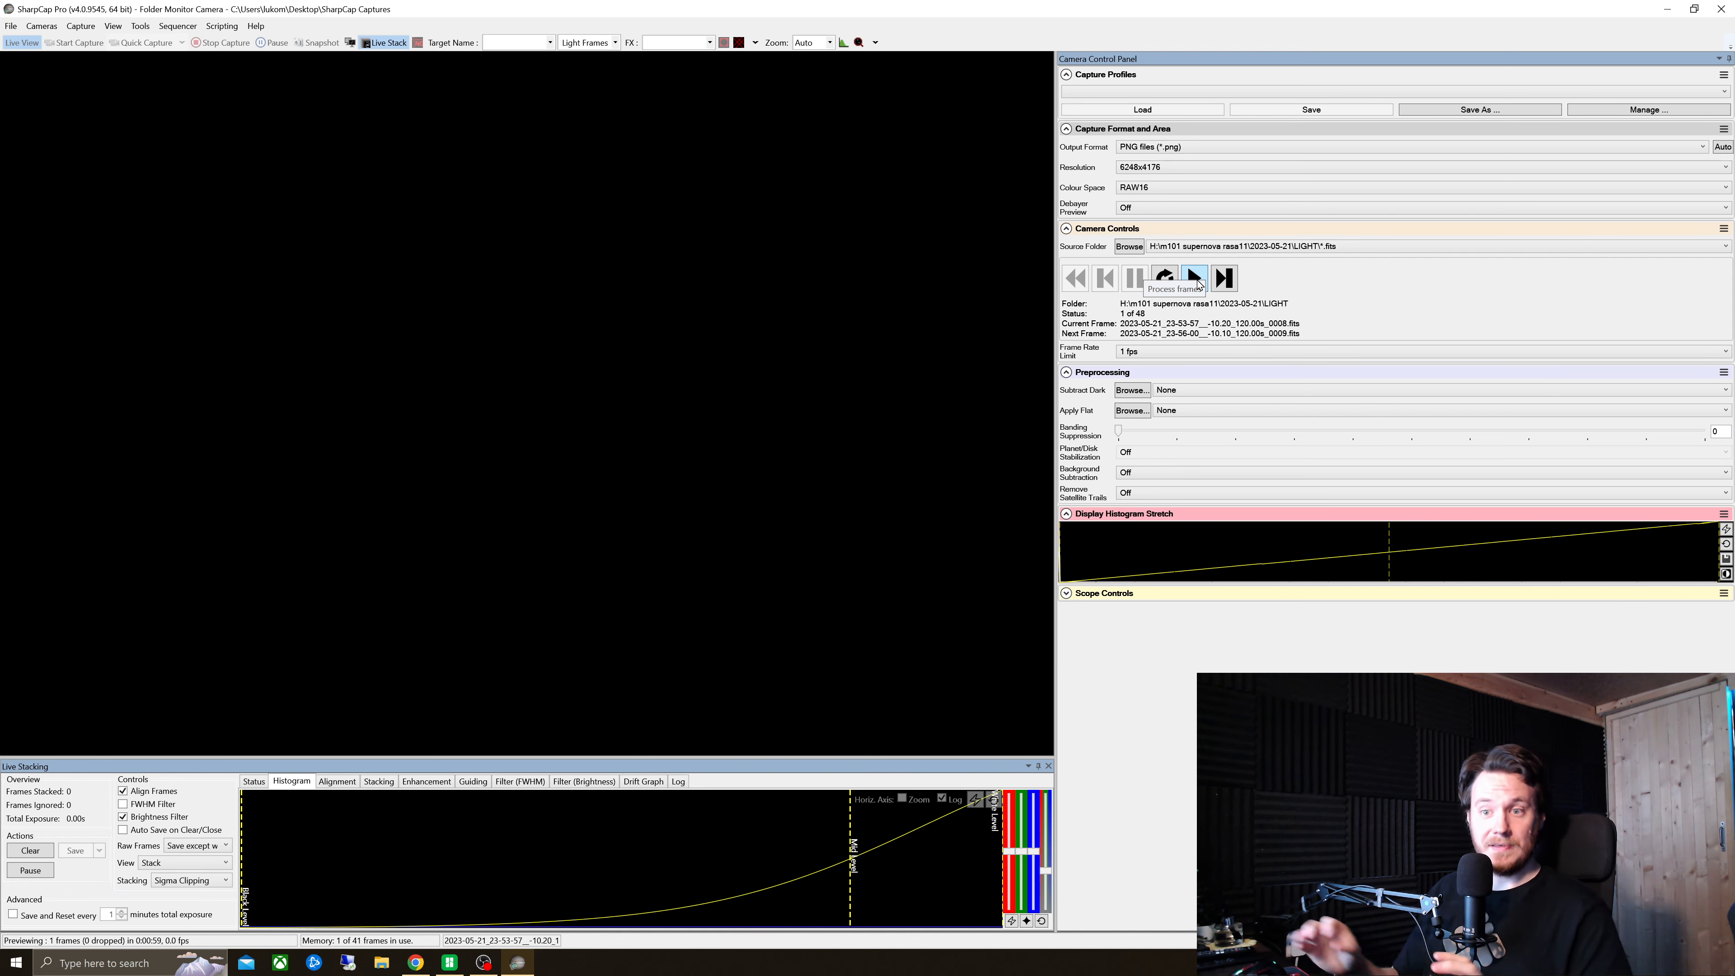
Begin processing the folder's frames into the stack from Camera Controls.
click(1192, 278)
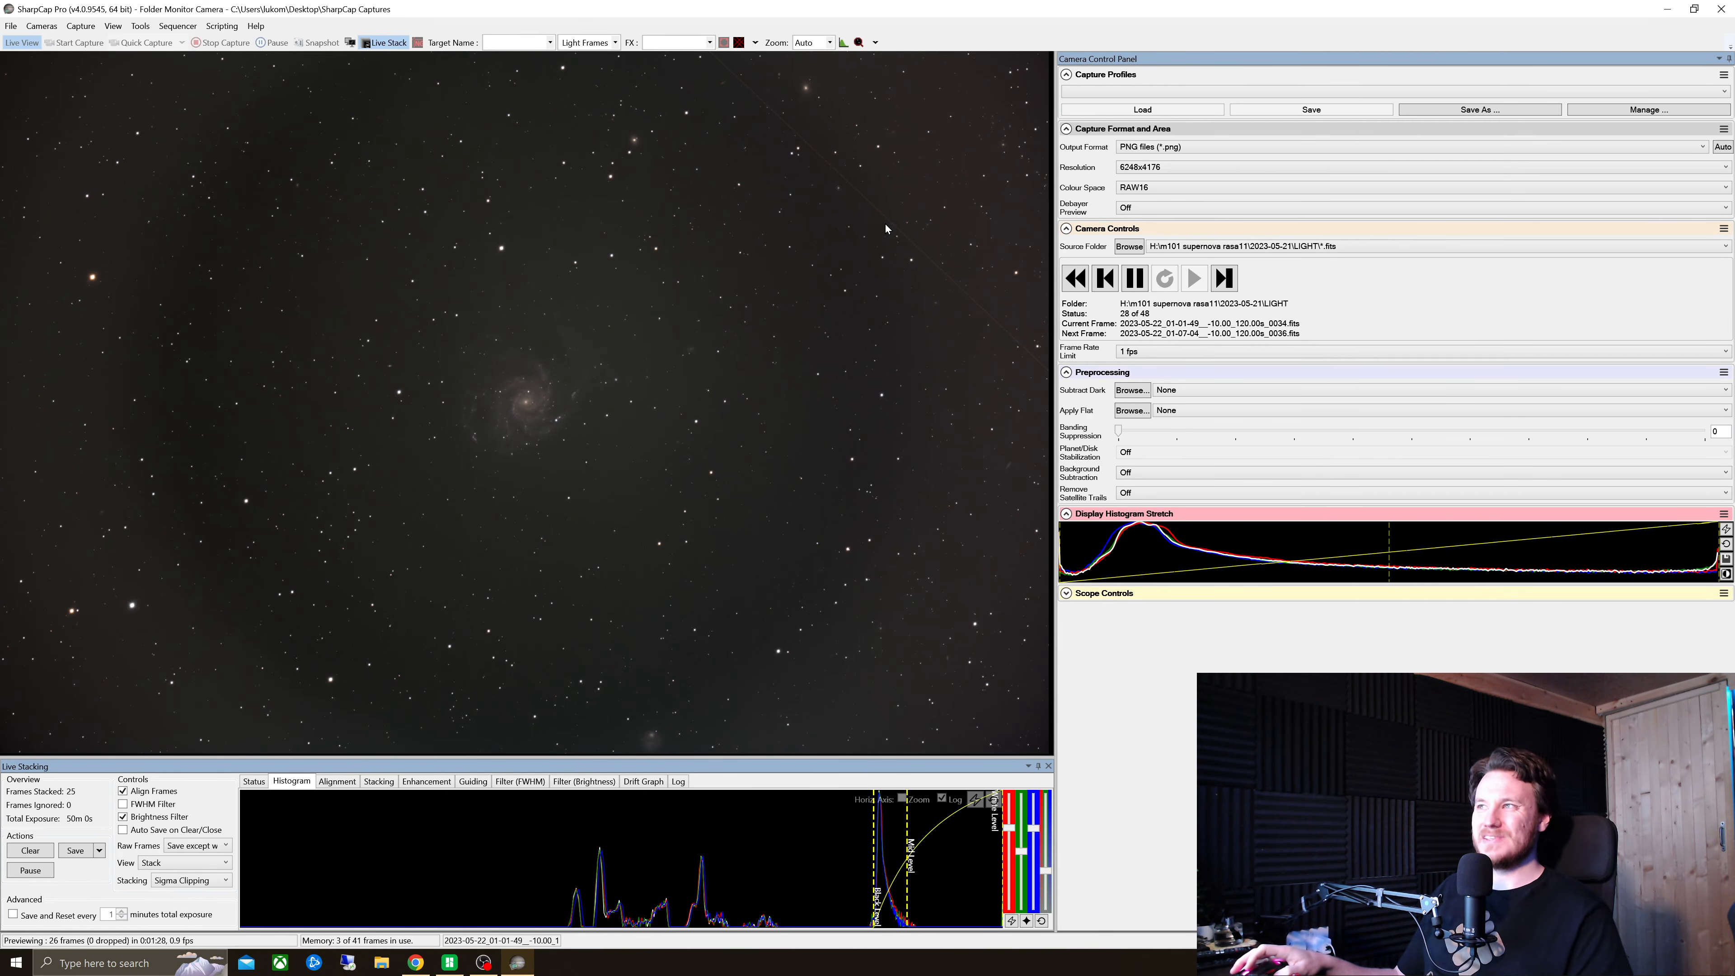
View the stack at 100% zoom and show the Brightness Filter history of accepted and rejected frames.
click(828, 43)
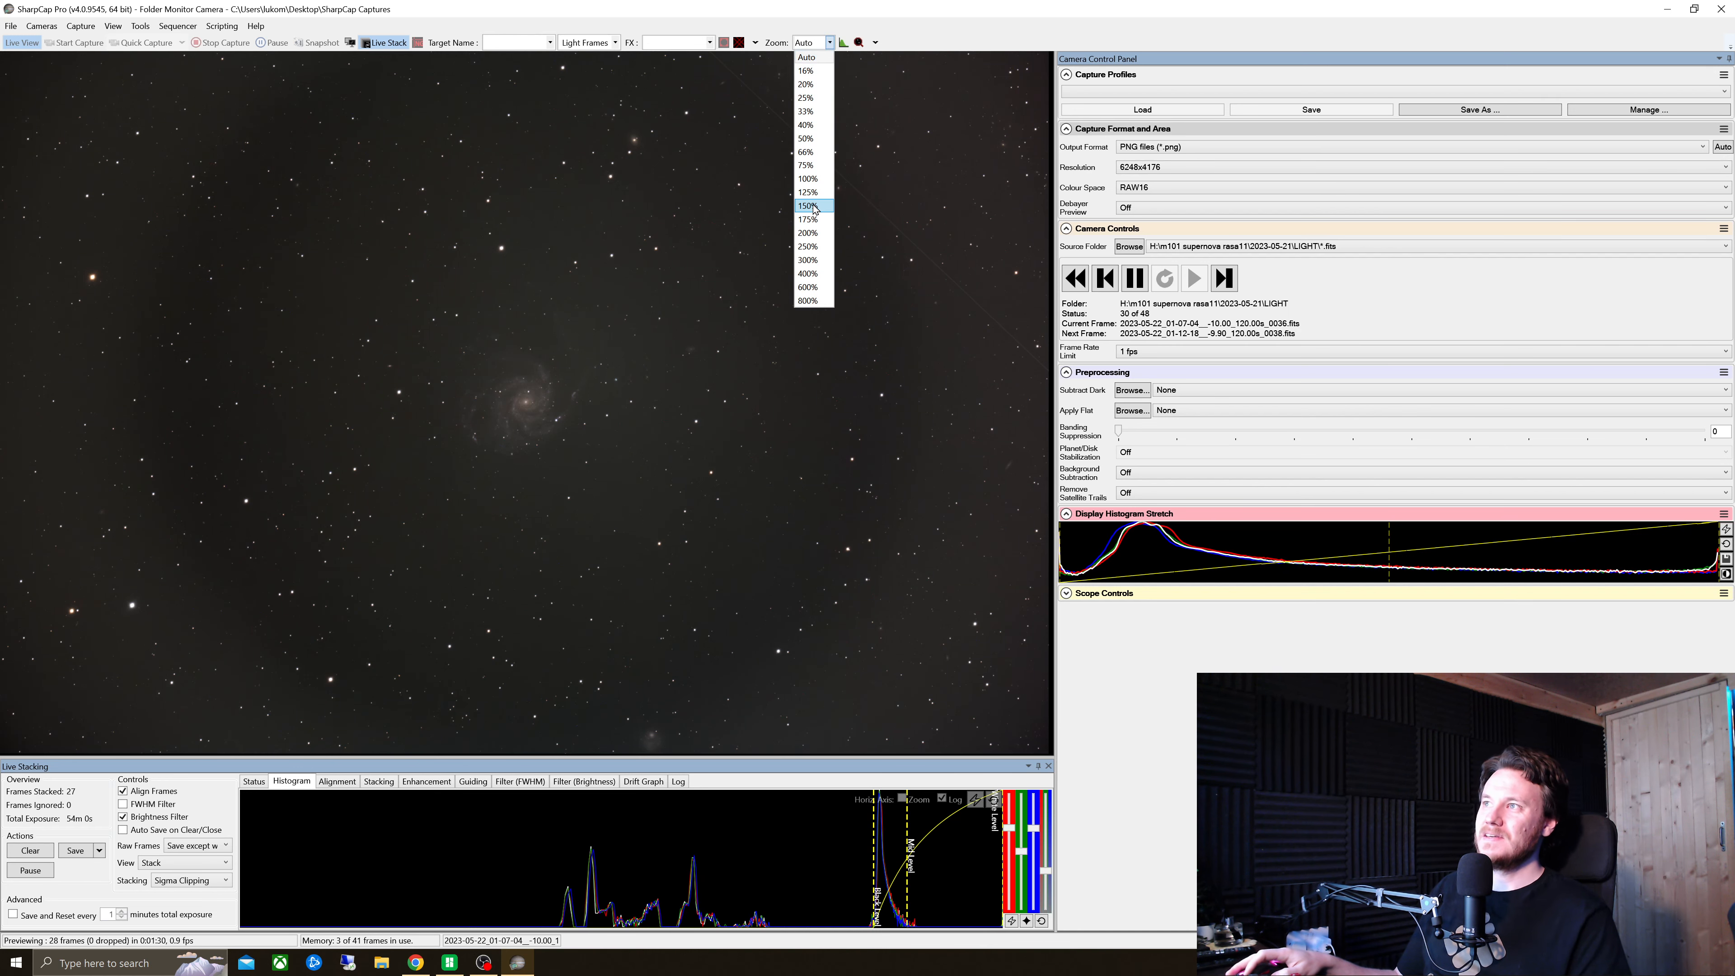
click(807, 178)
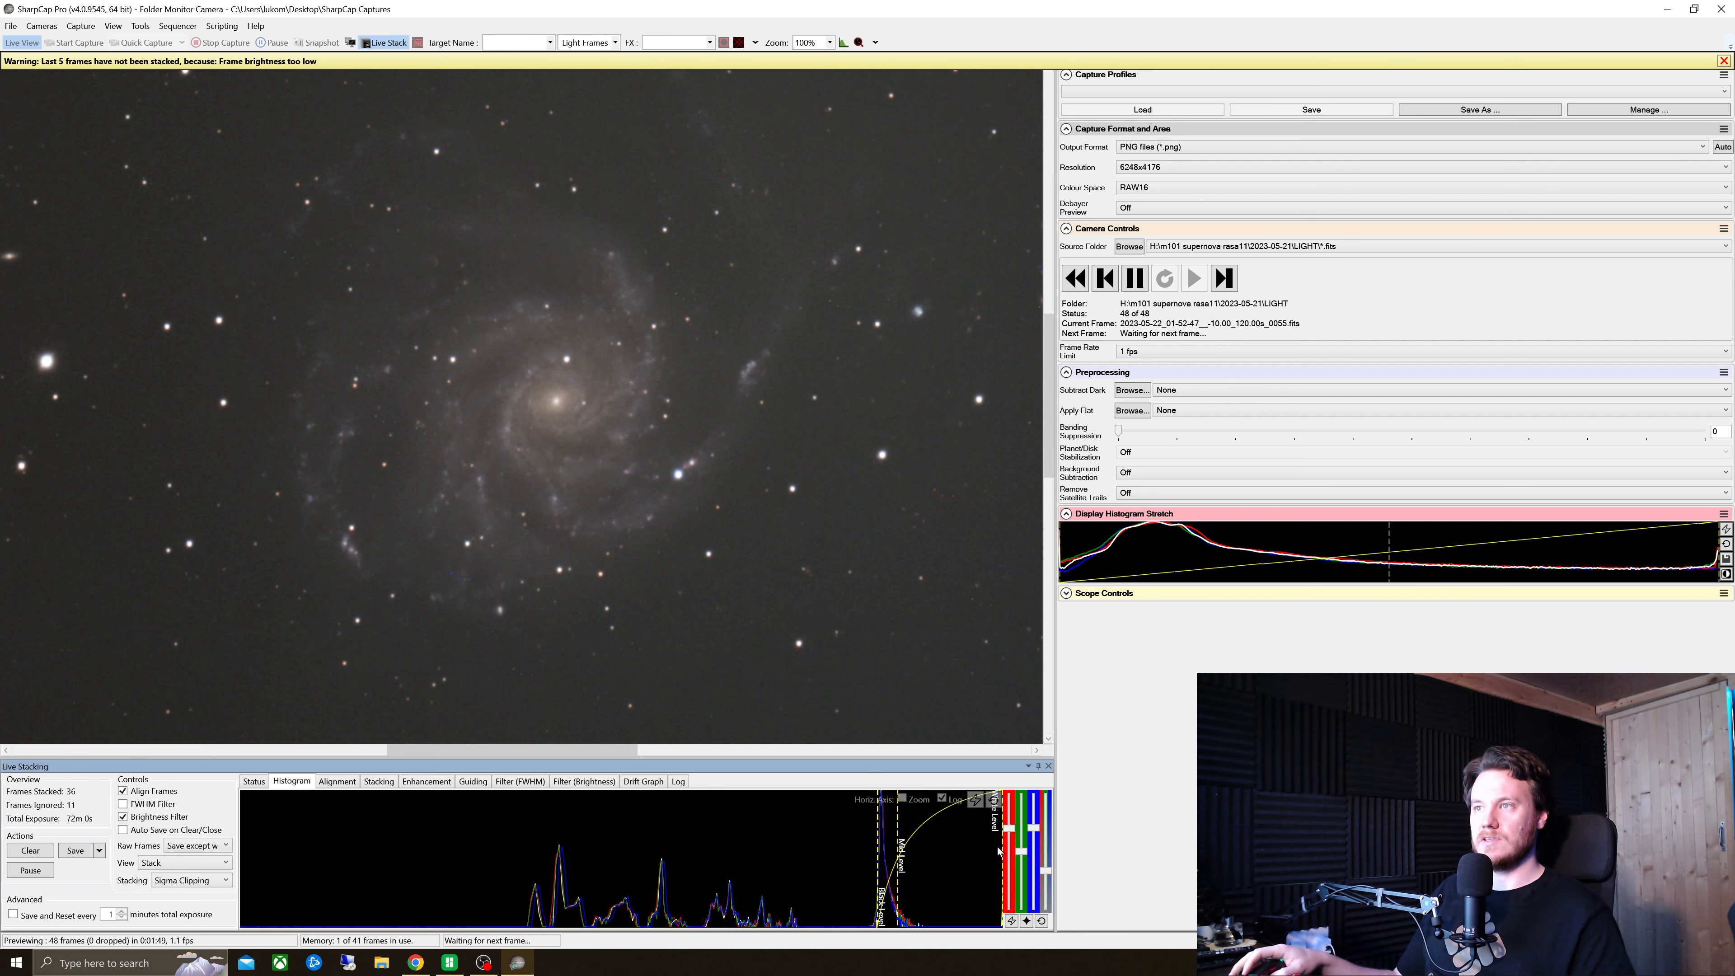
mouse_move(813, 512)
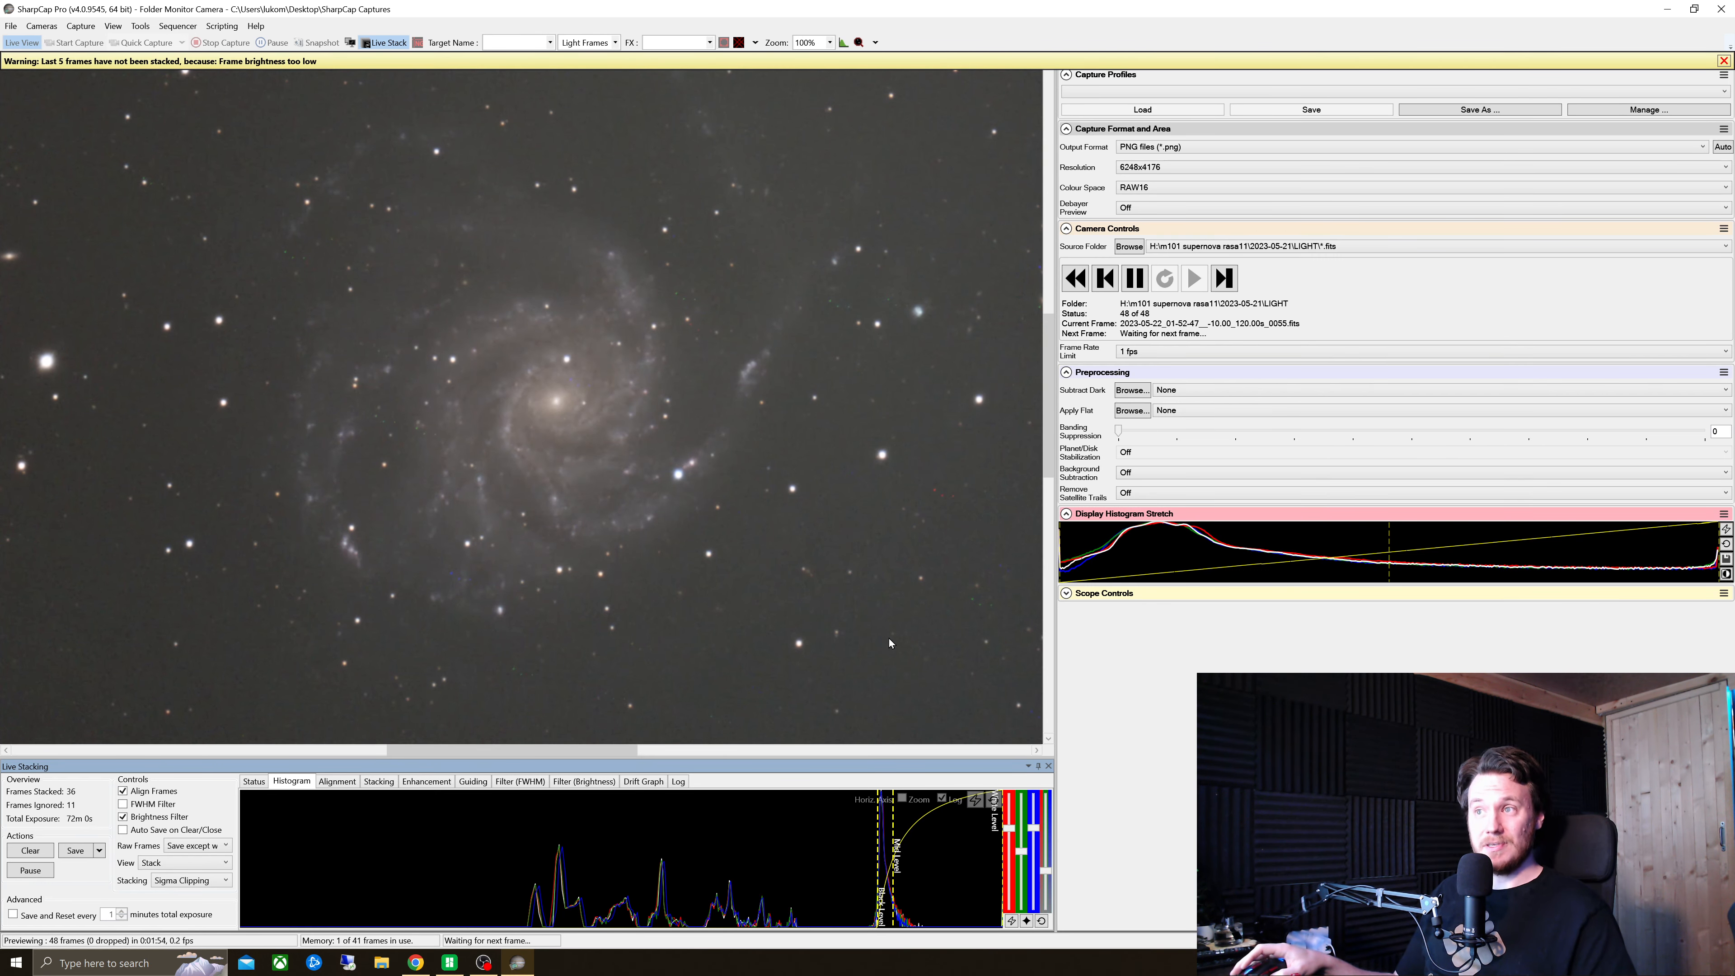
mouse_move(790, 479)
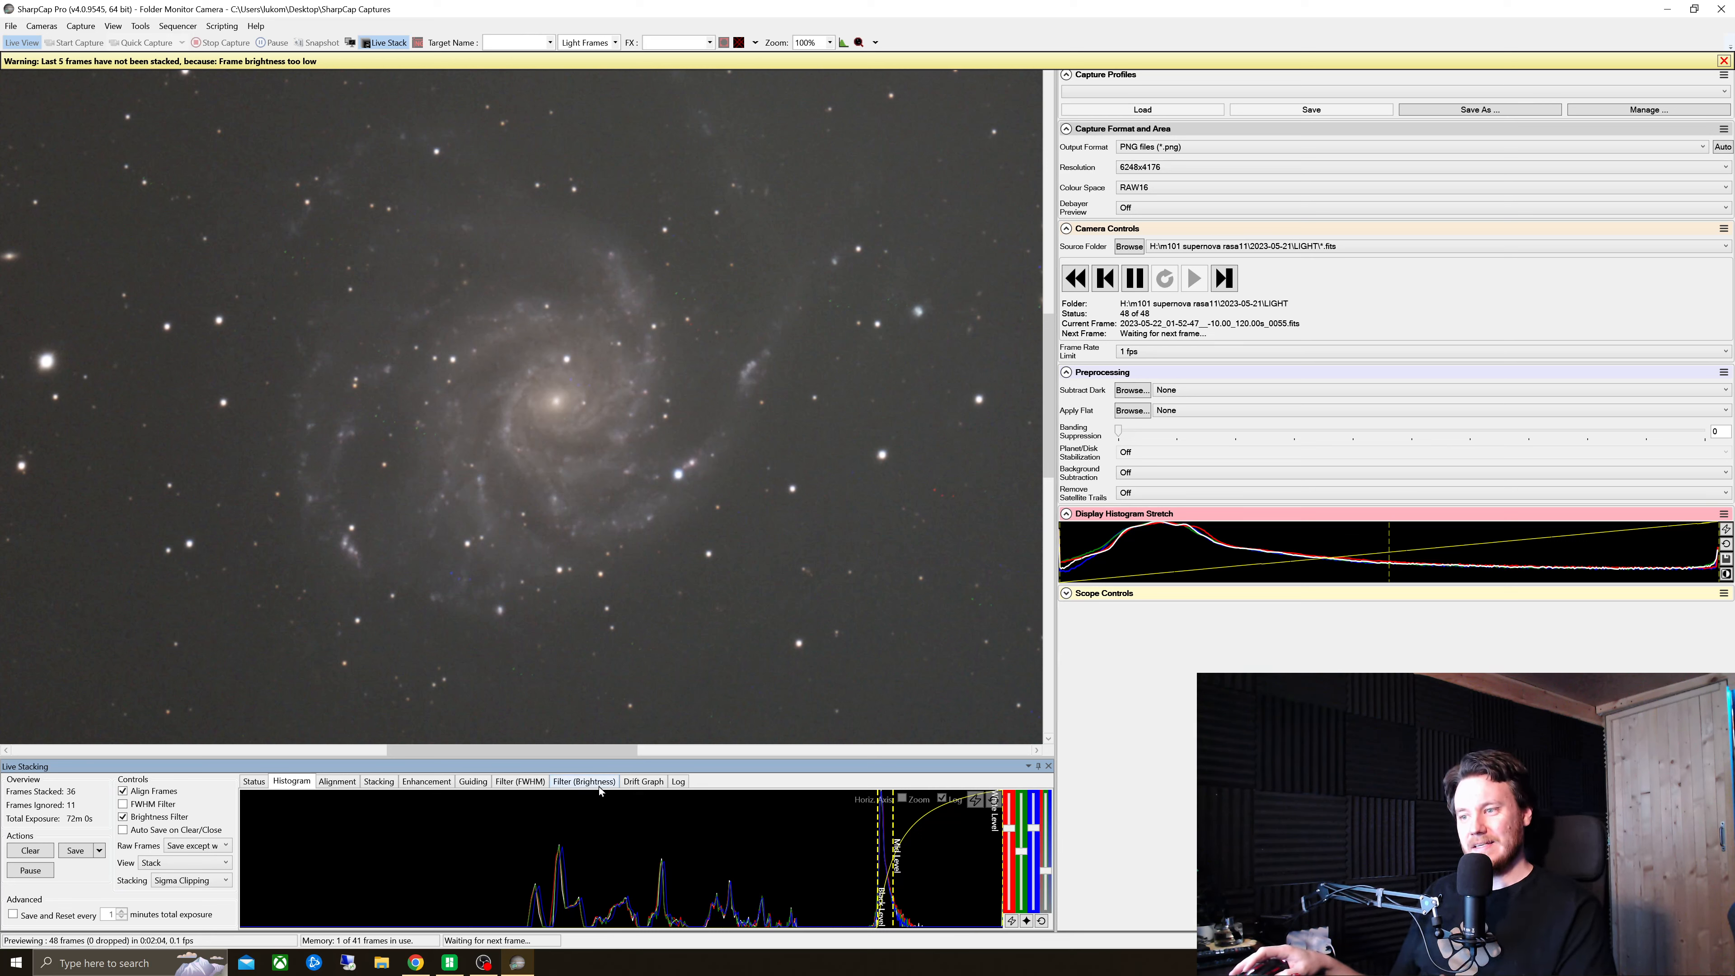
click(583, 780)
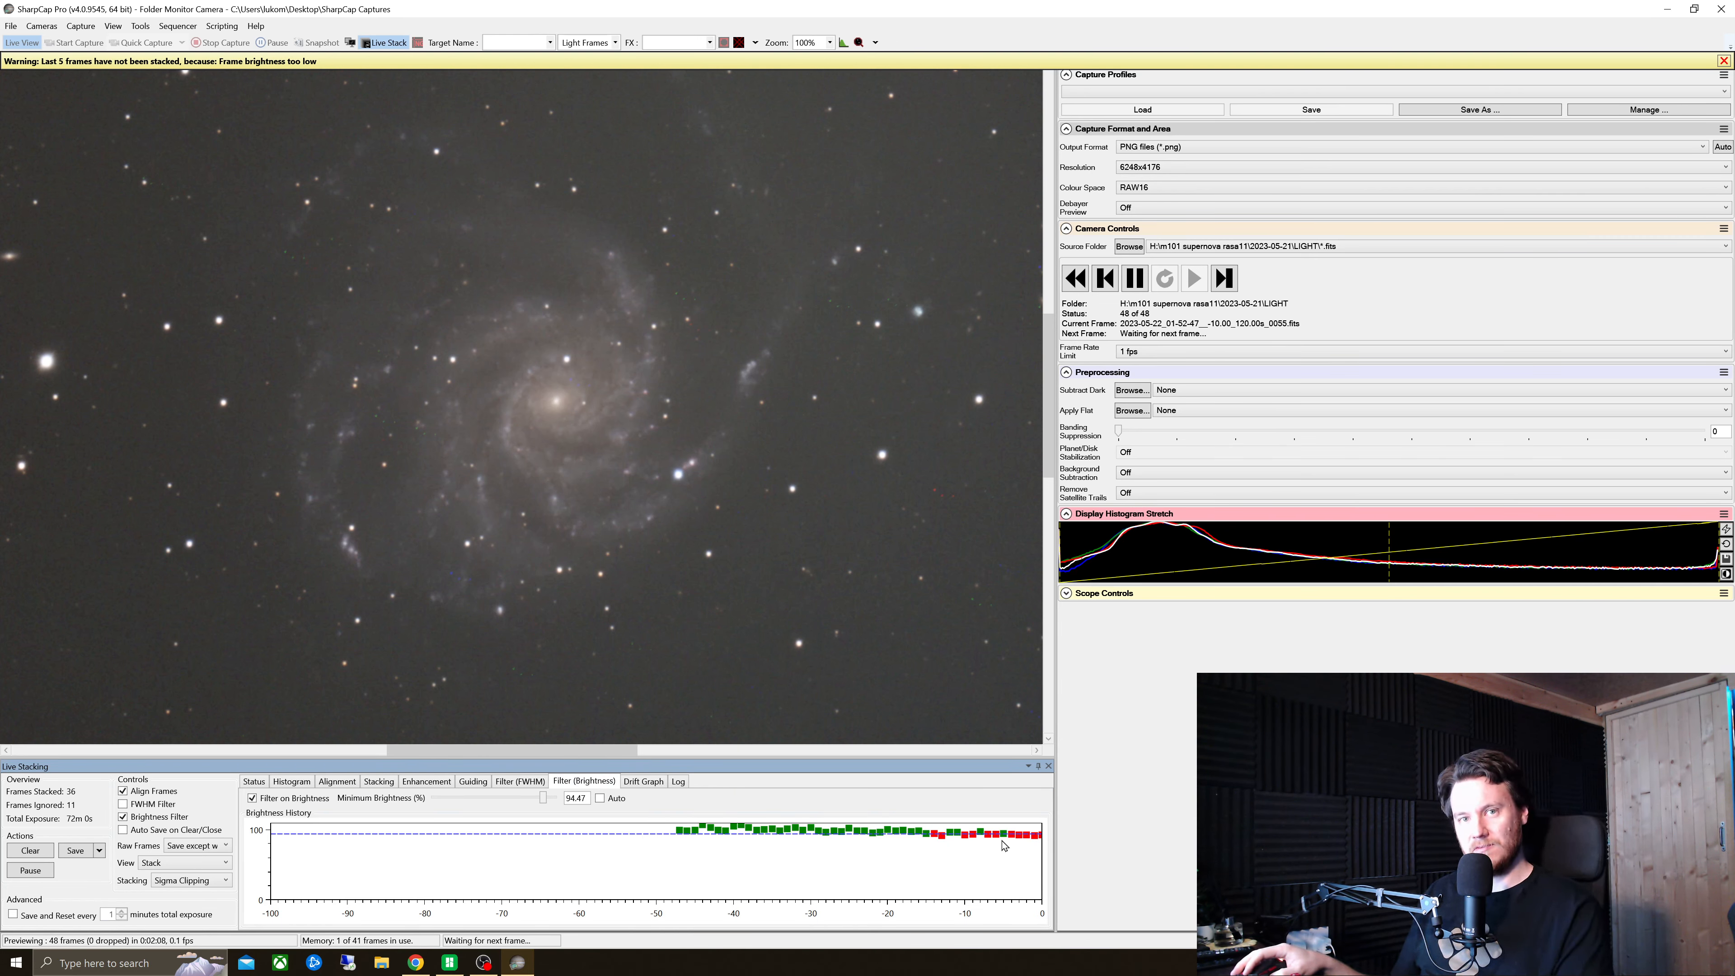
mouse_move(804, 521)
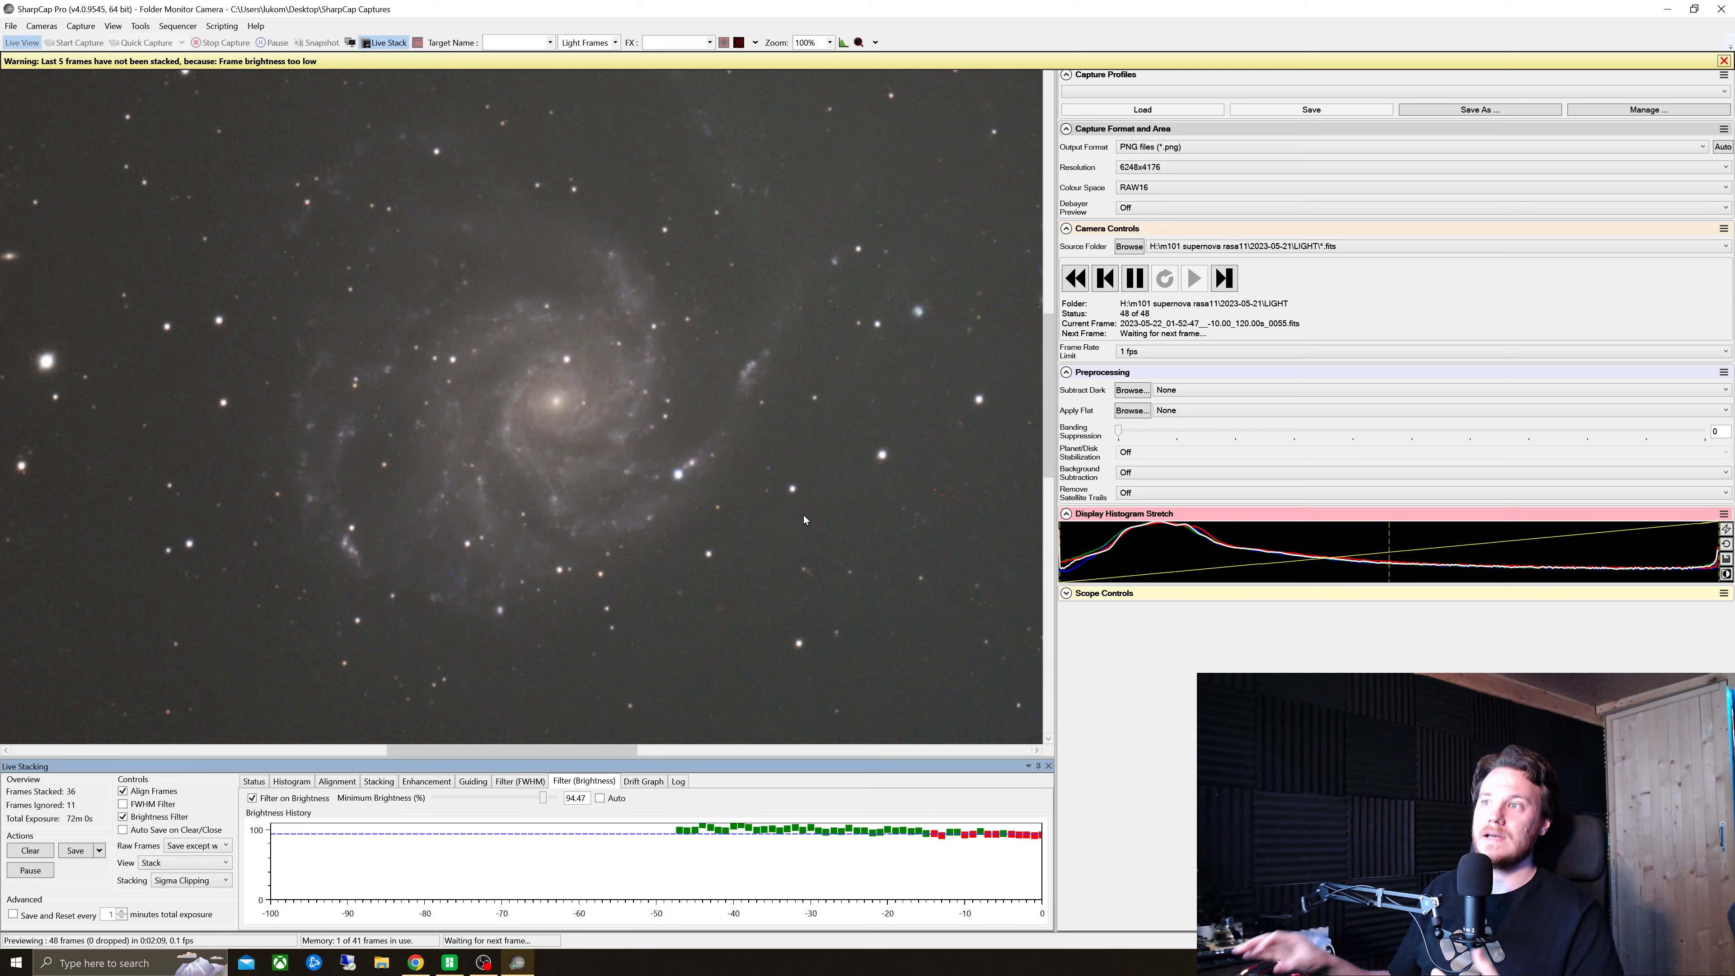